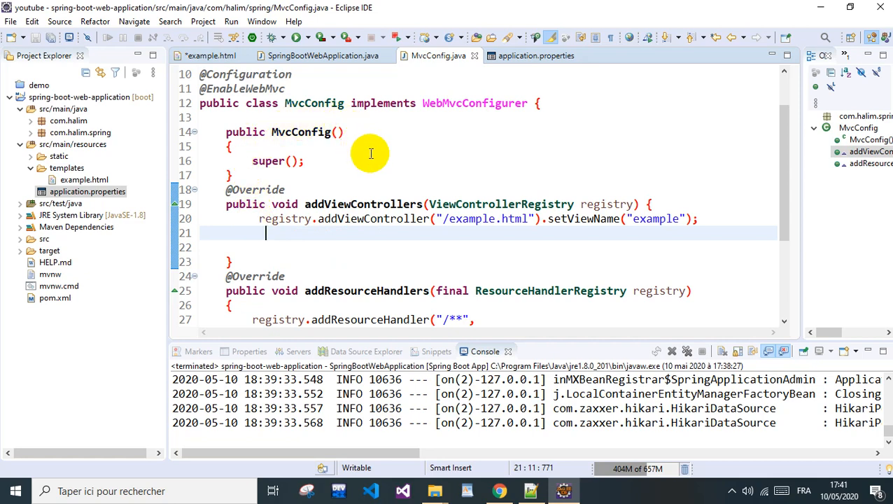
mouse_move(378, 174)
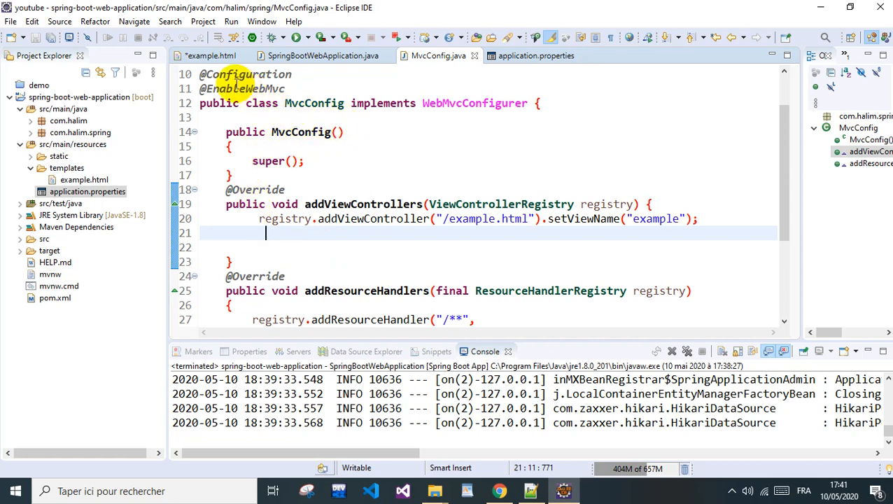
mouse_move(299, 131)
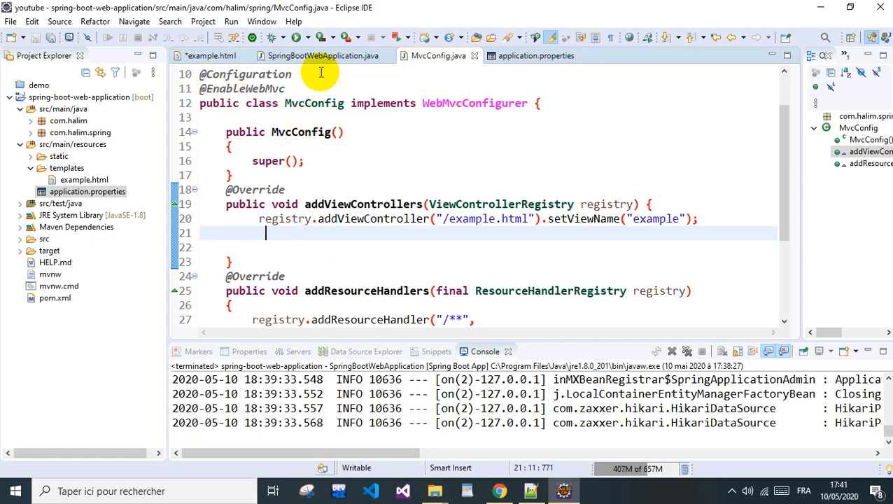
- Bring the SpringBootWebApplication.java class forward for editing
left_click(322, 56)
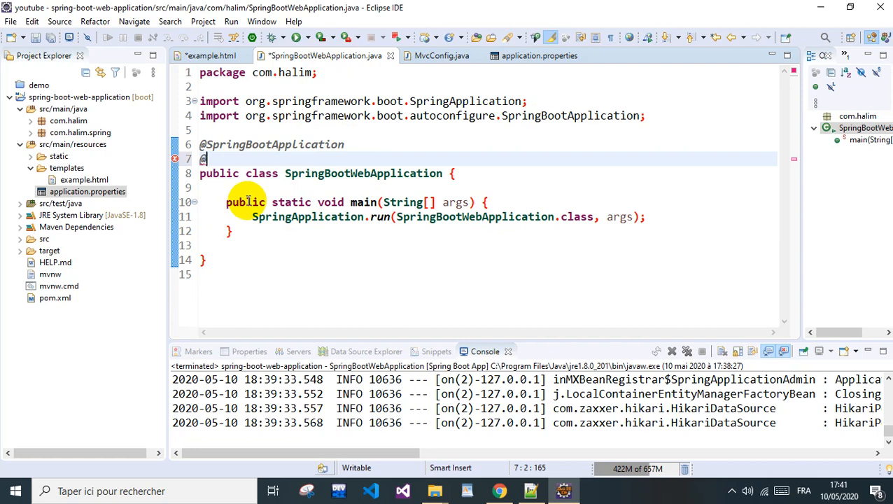
type("En")
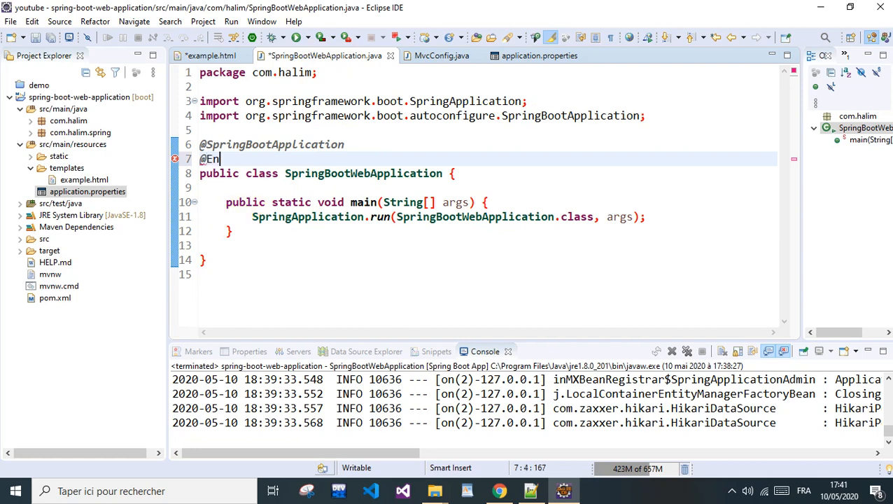
type("able")
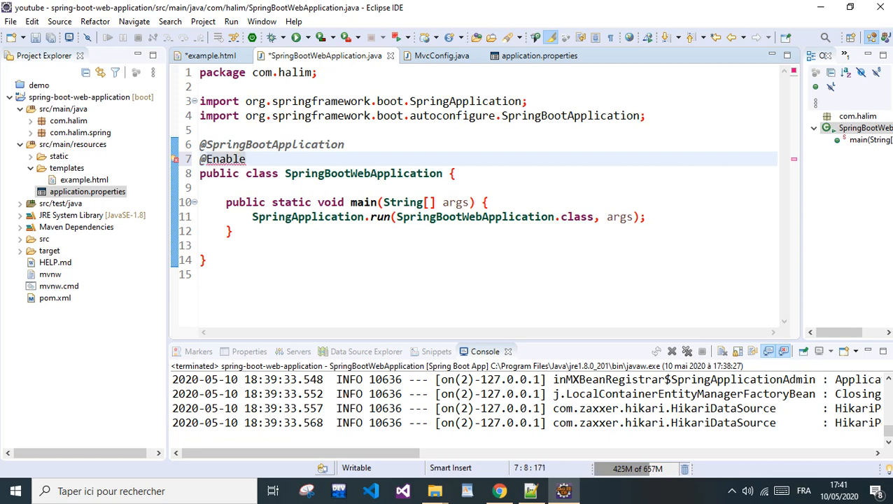
type("AutoConfiguration")
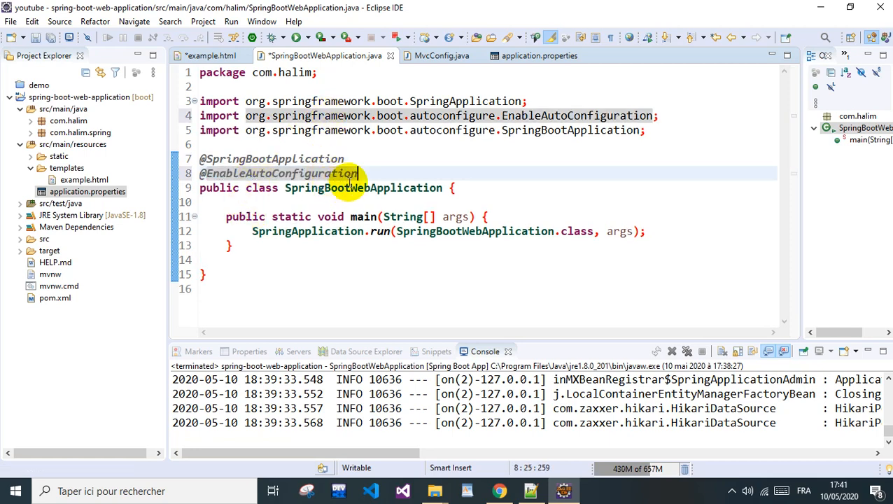
left_click(439, 56)
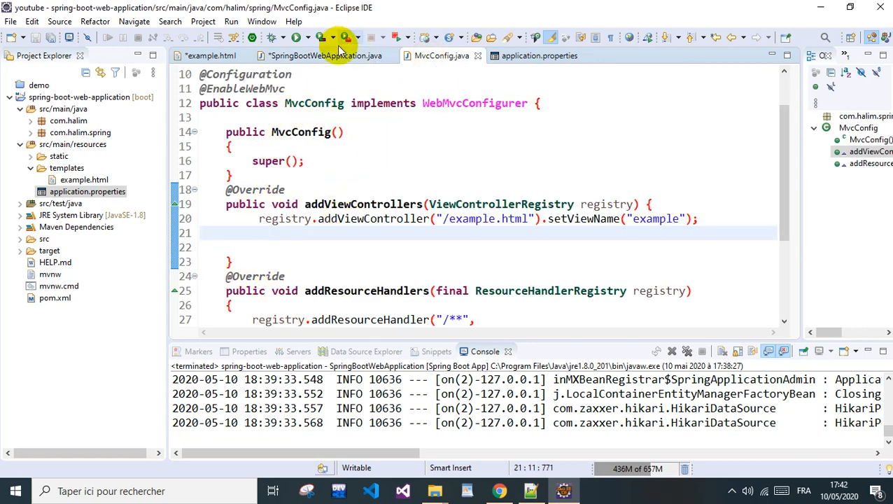
left_click(327, 56)
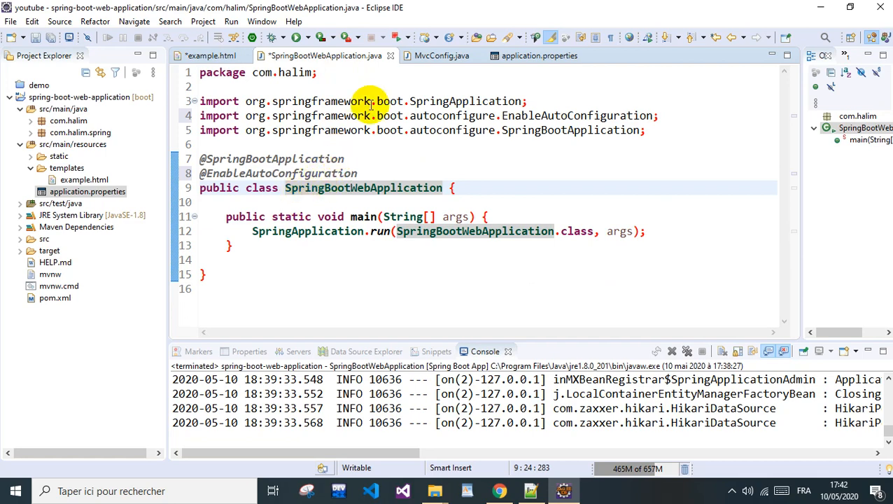
left_click(440, 56)
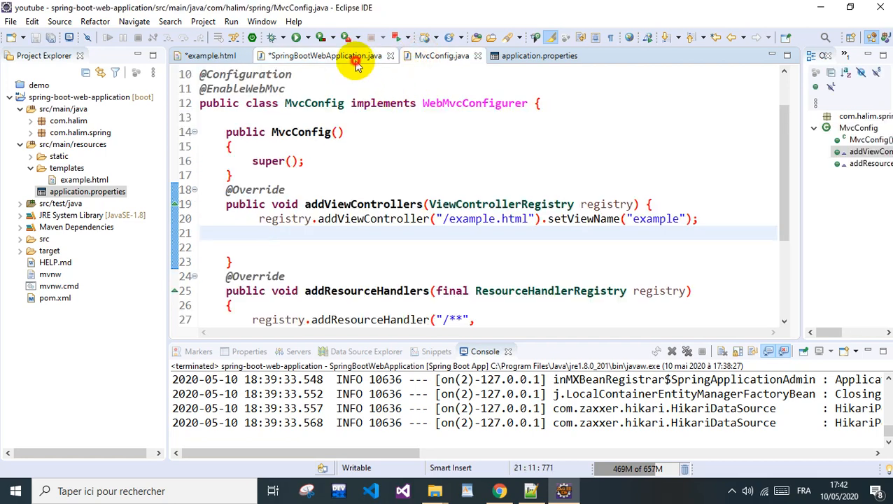
left_click(353, 56)
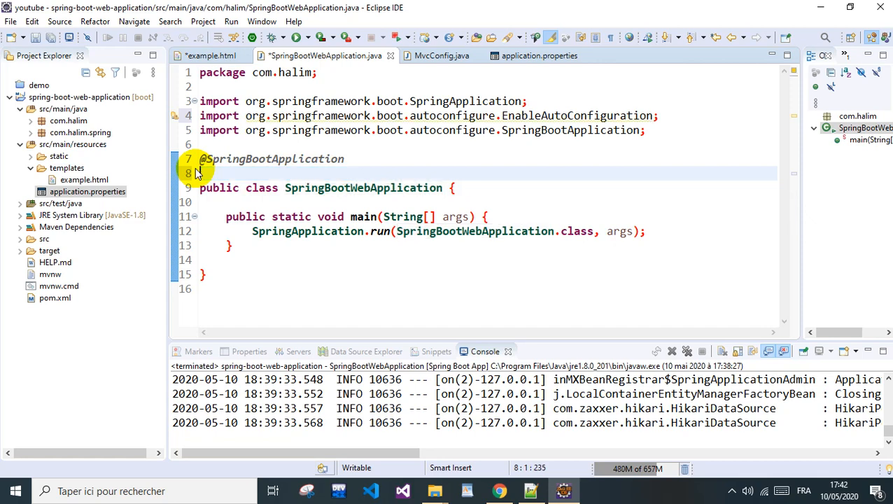
mouse_move(440, 56)
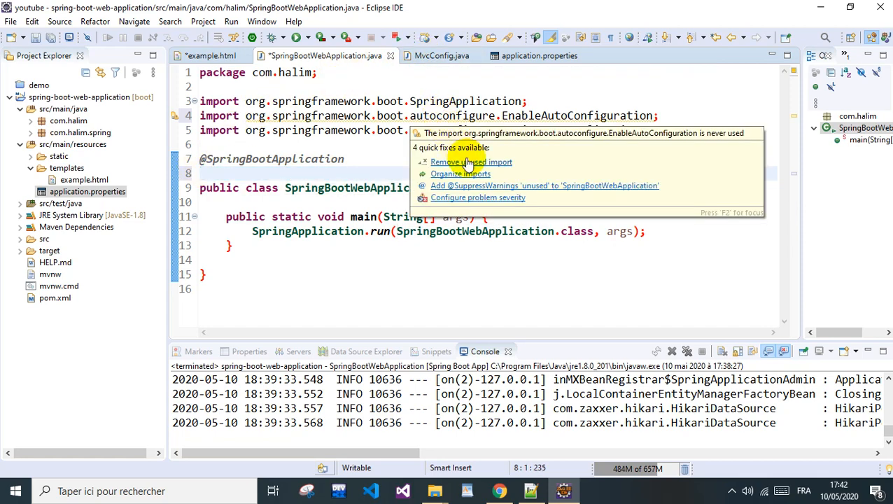
- Remove the unused EnableAutoConfiguration import via Quick Fix and return to MvcConfig
left_click(471, 162)
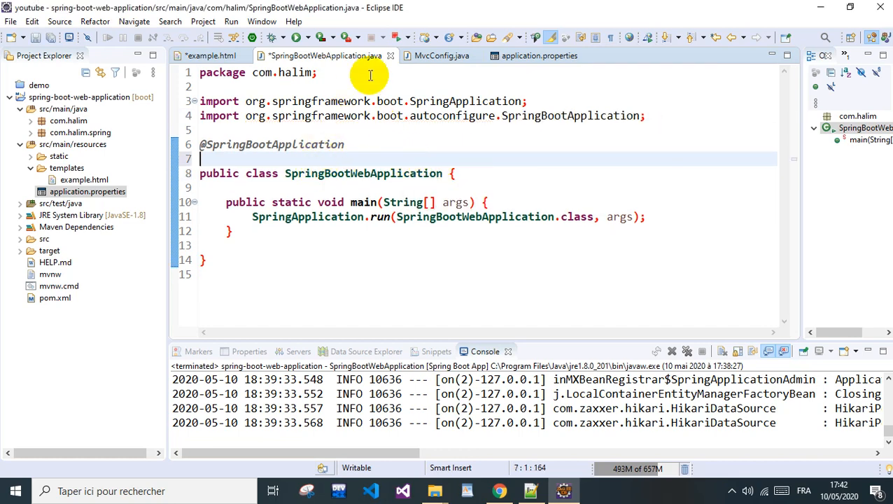
left_click(438, 56)
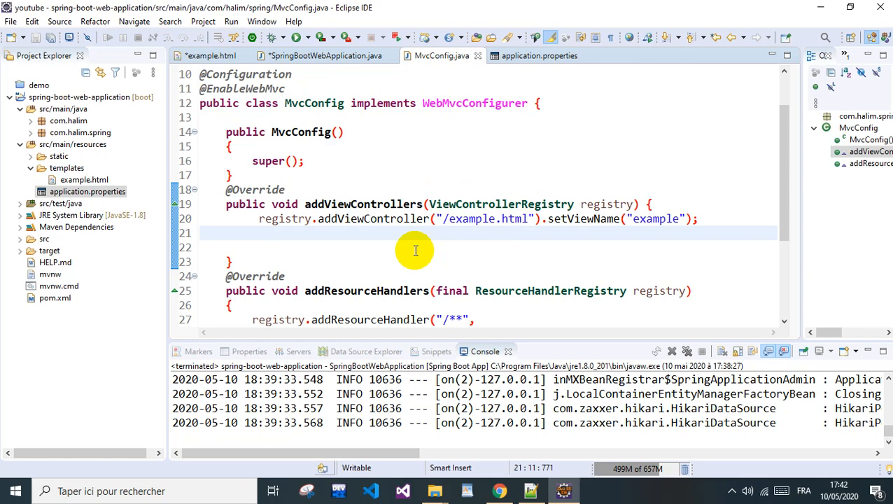
- Create the package com.halim.web.Controller under src/main/java via New > Package
scroll("down", 3)
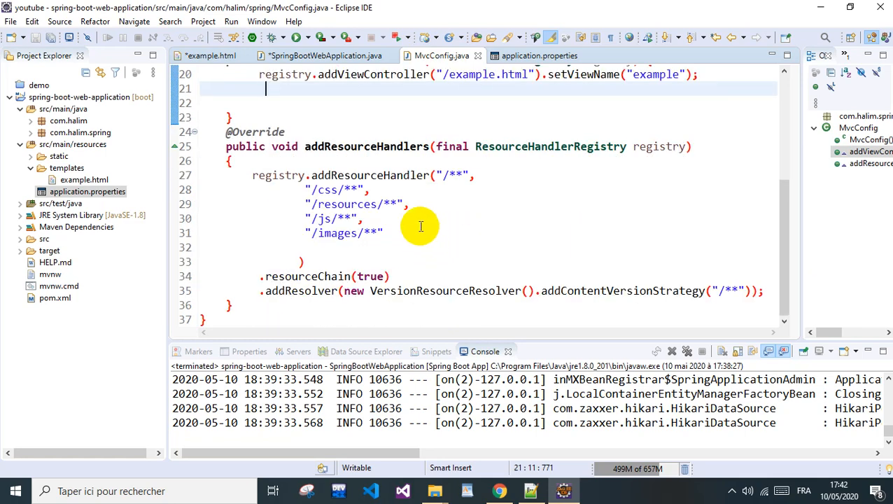
mouse_move(133, 147)
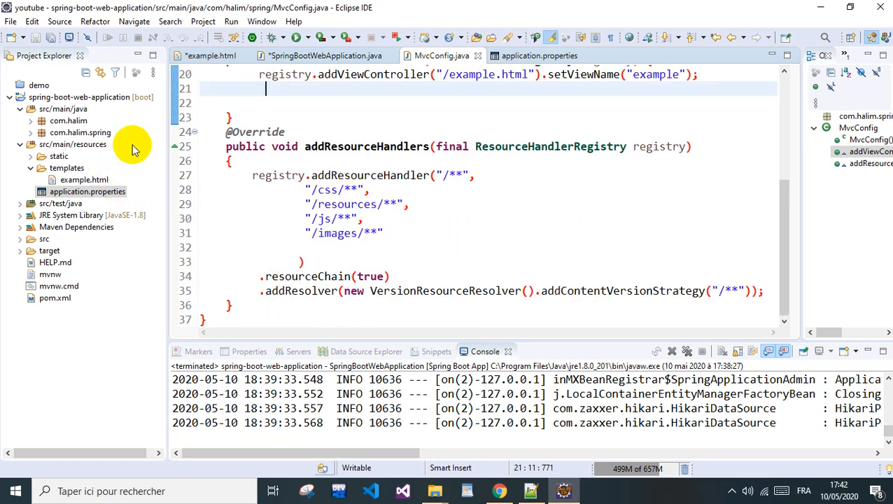
mouse_move(230, 179)
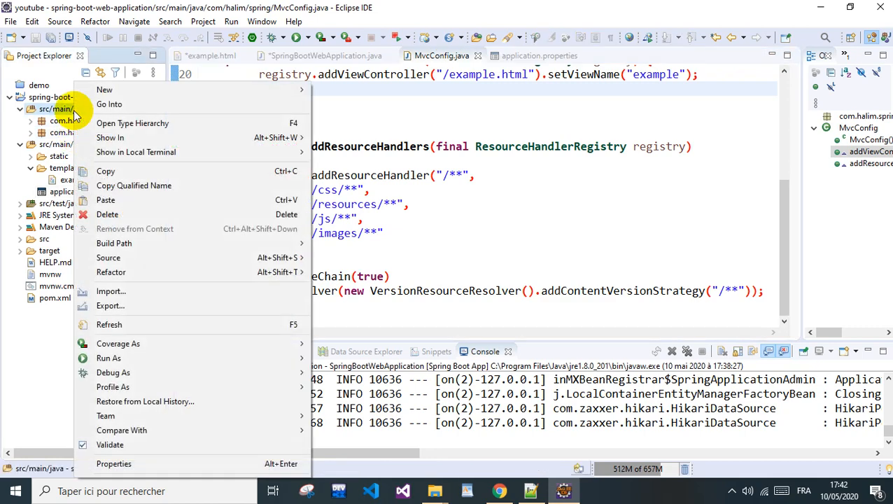
mouse_move(104, 90)
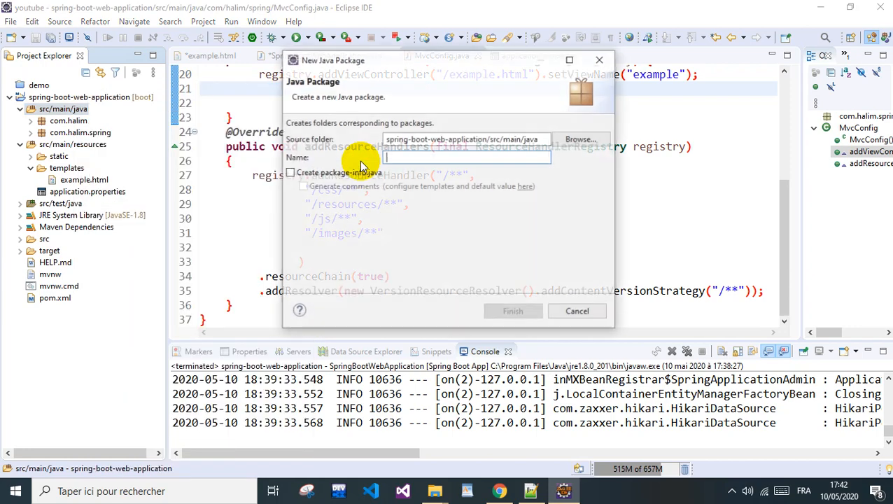
type("com.hali")
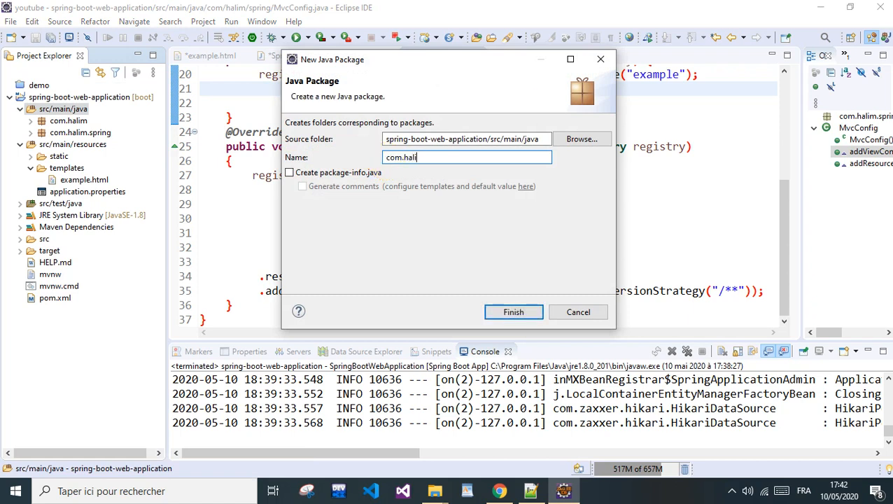
type("m.")
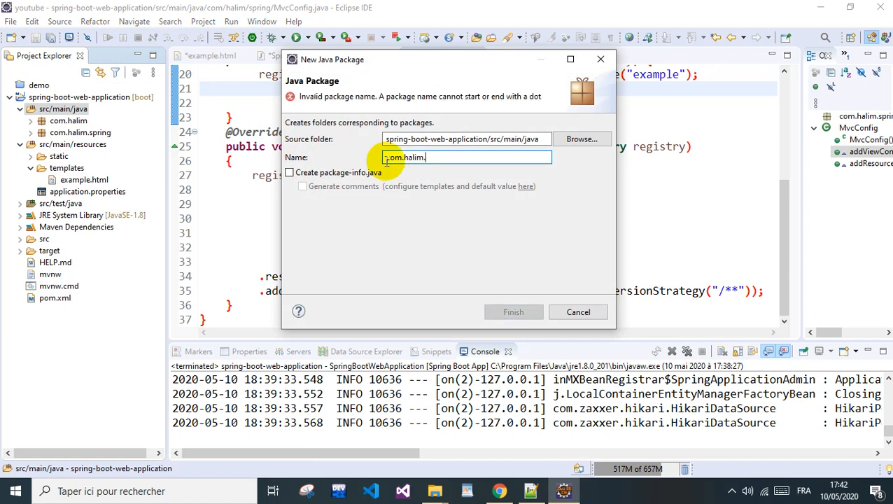
type("w")
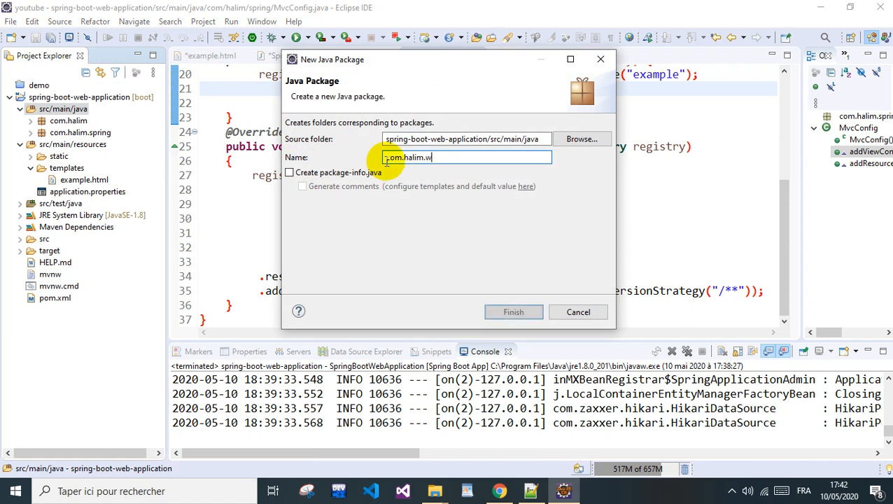
type("eb.")
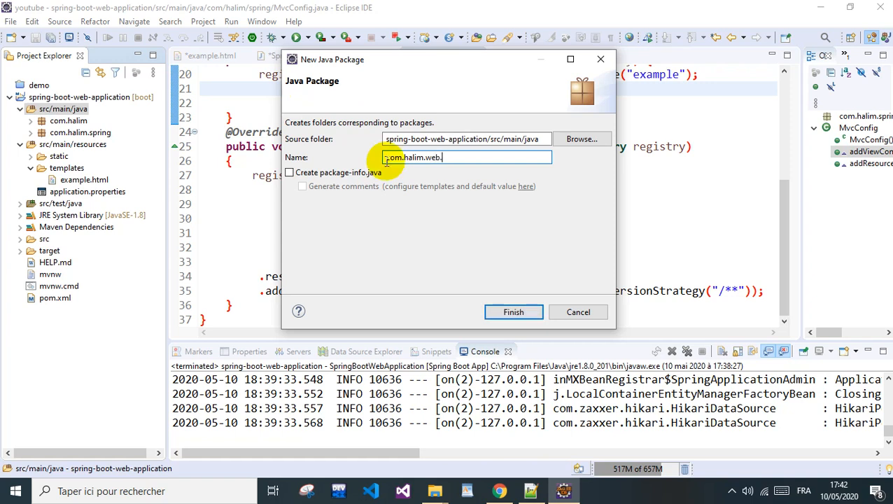
type("Controller")
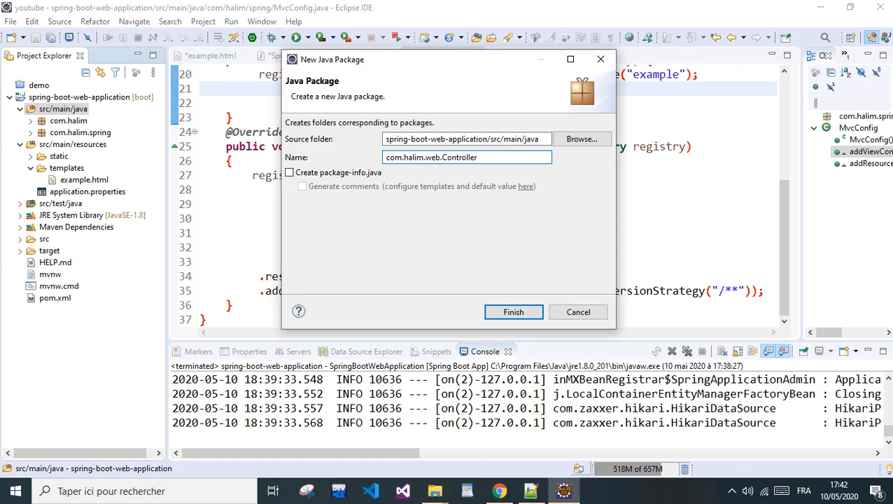
left_click(512, 311)
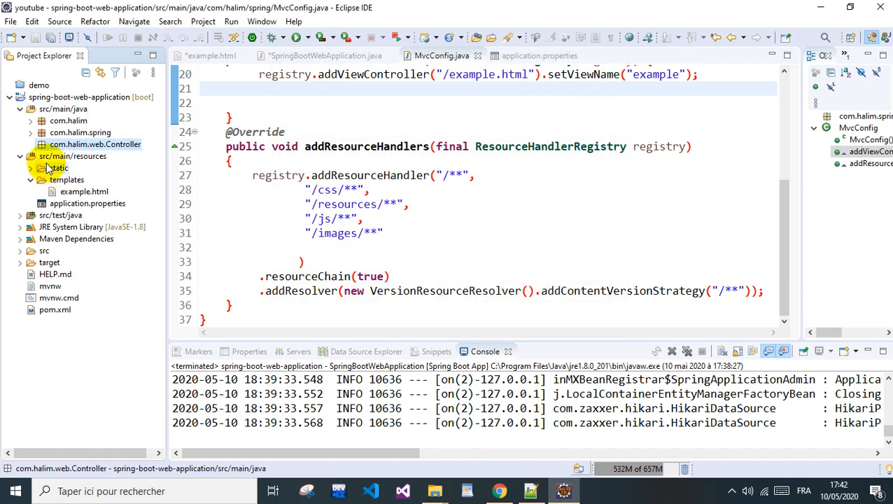
- Create a new class named ExampleController in com.halim.web.Controller
right_click(55, 168)
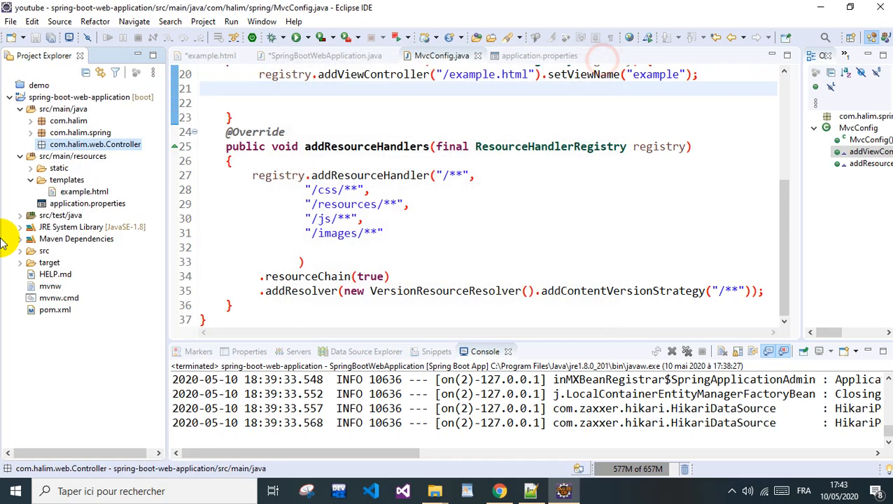
right_click(95, 143)
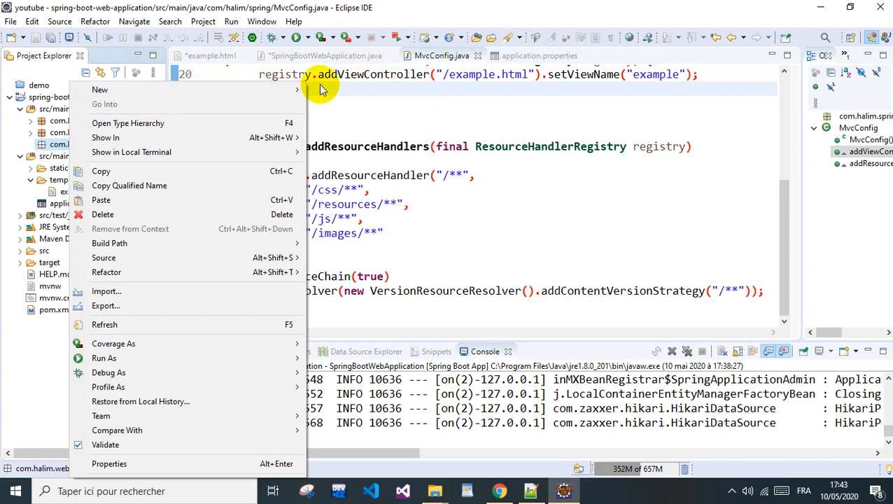
mouse_move(99, 89)
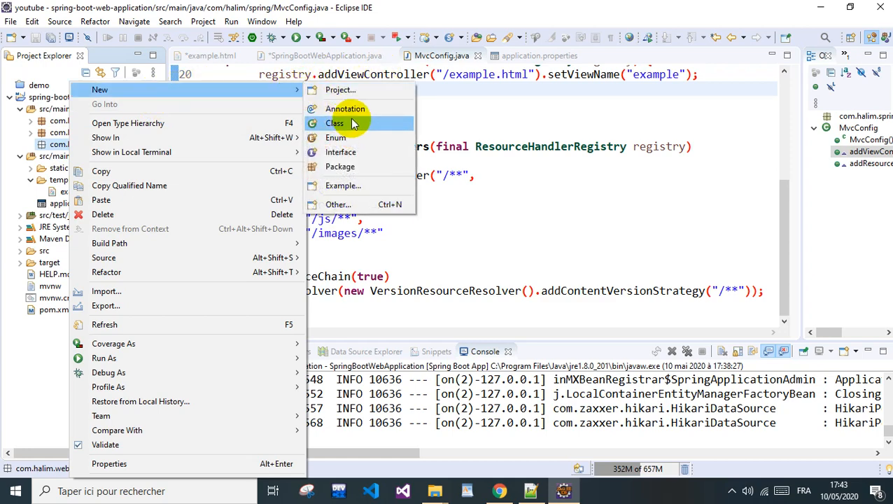
left_click(335, 123)
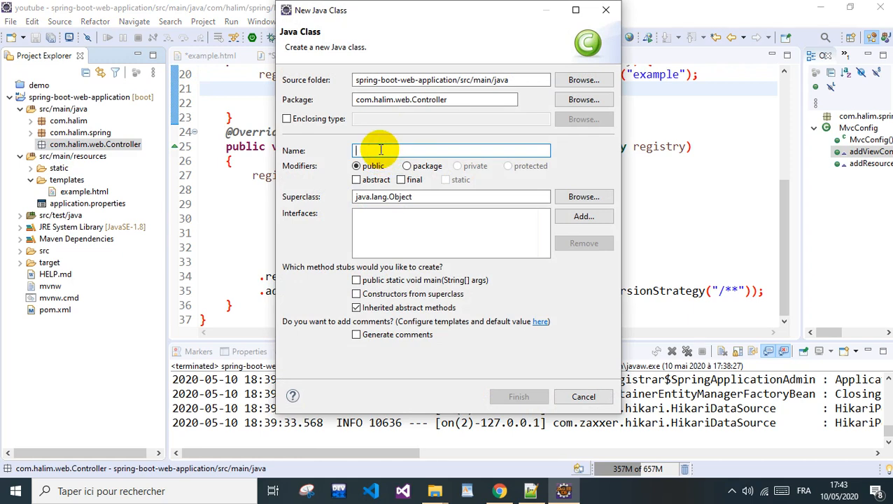
type("Example")
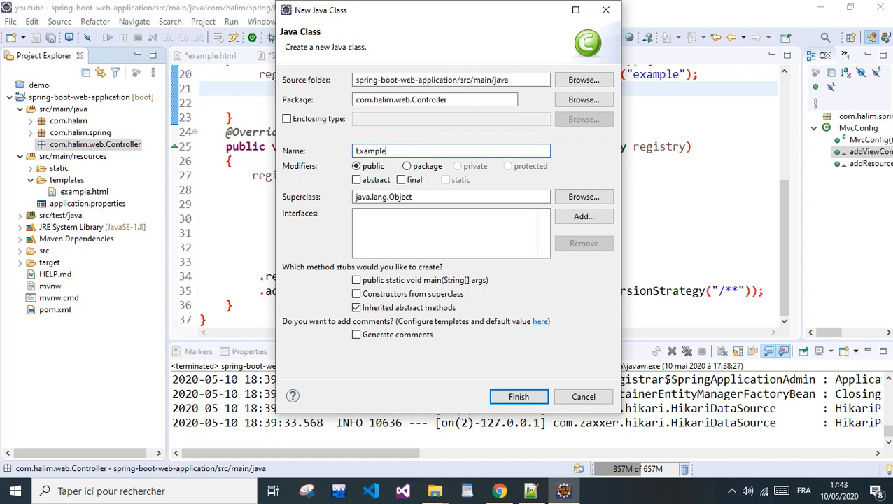
type("Controller")
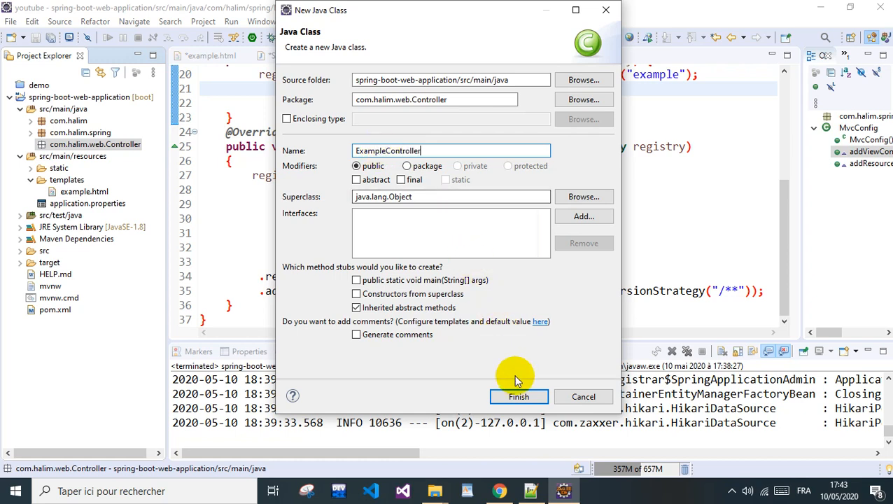
left_click(518, 397)
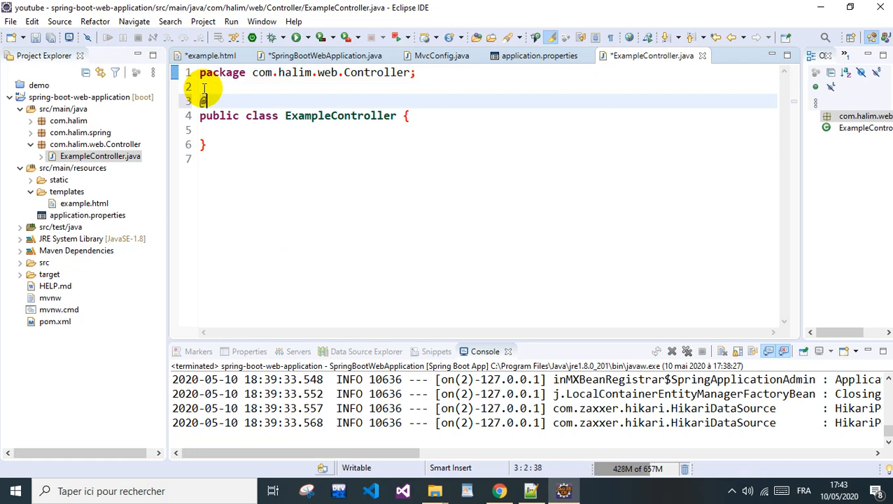
type("@Con")
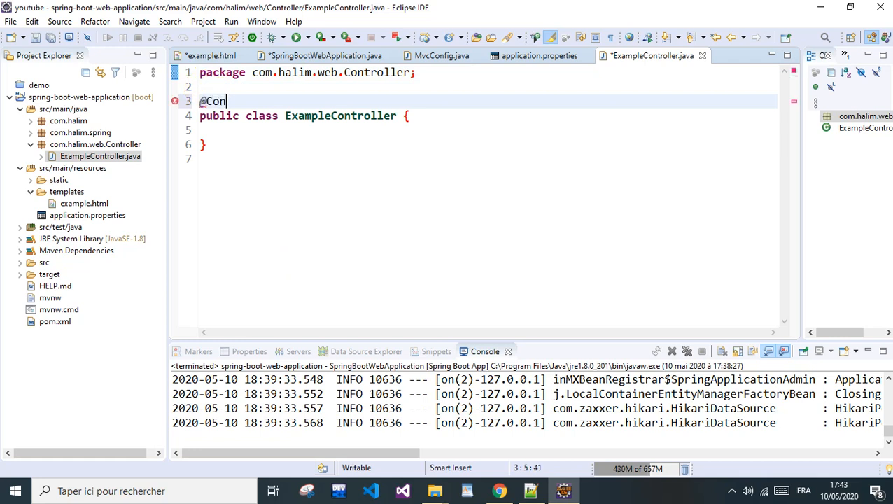
type("t")
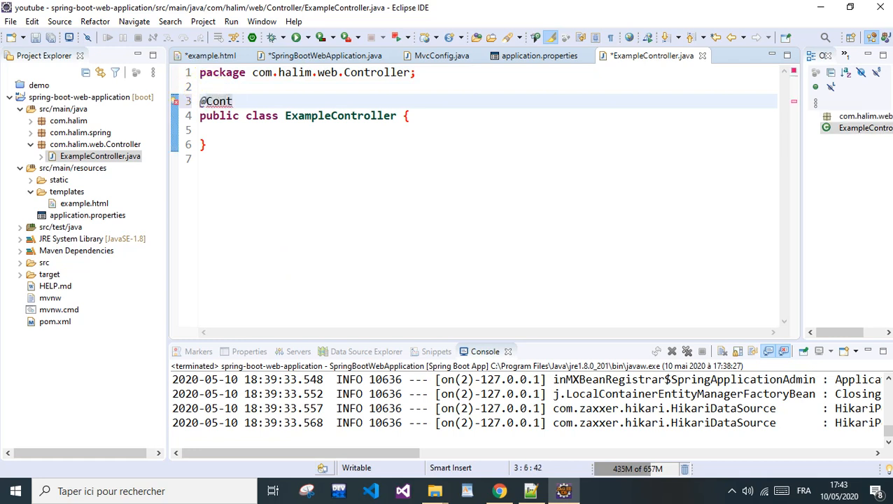
key("BackSpace")
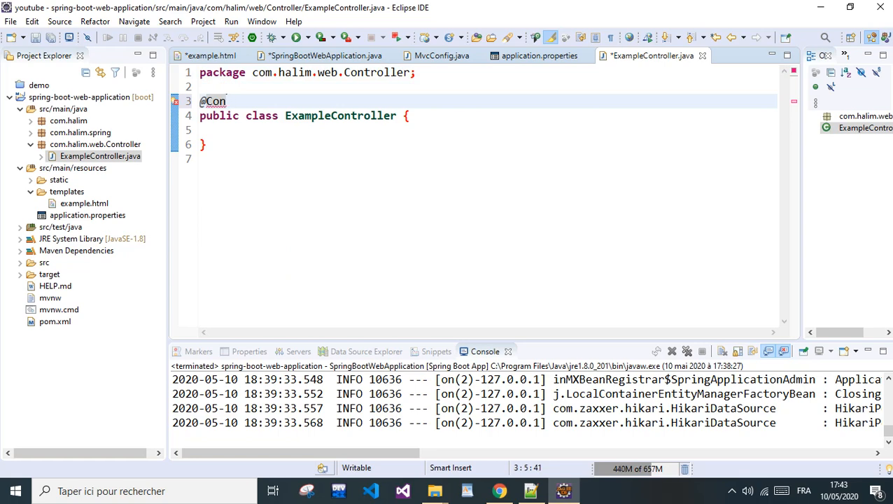
type("troller")
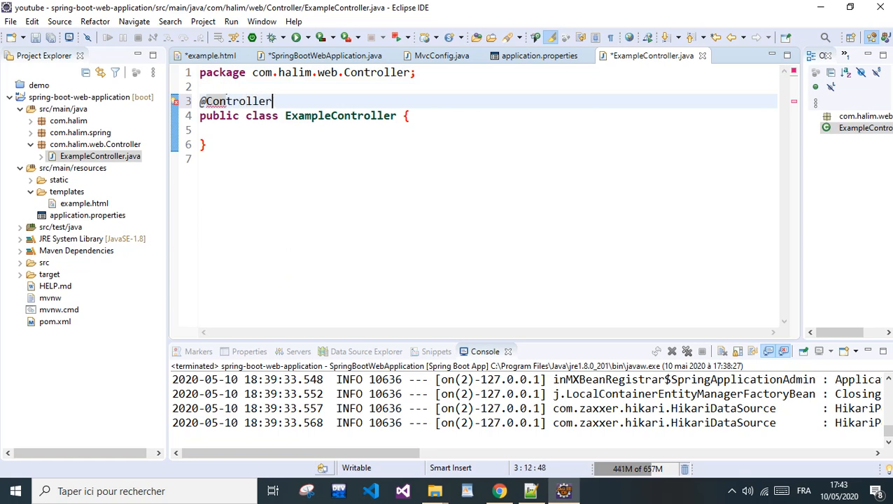
key("Ctrl+Space")
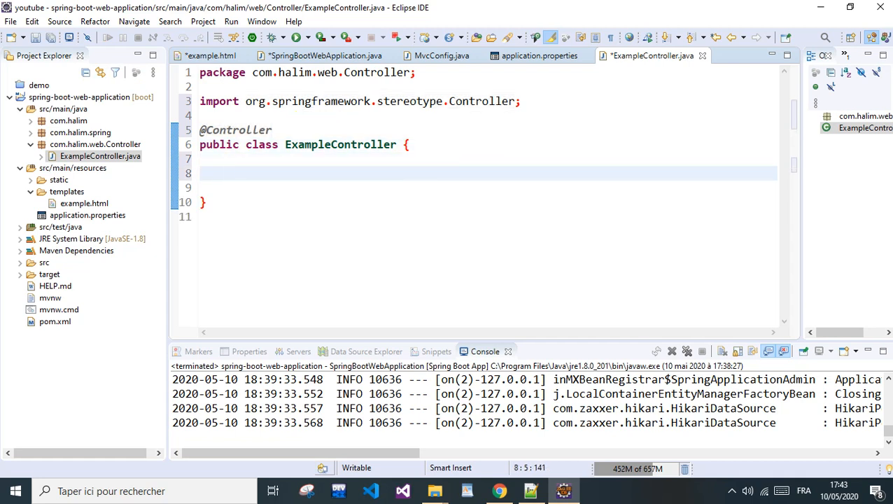
type("@")
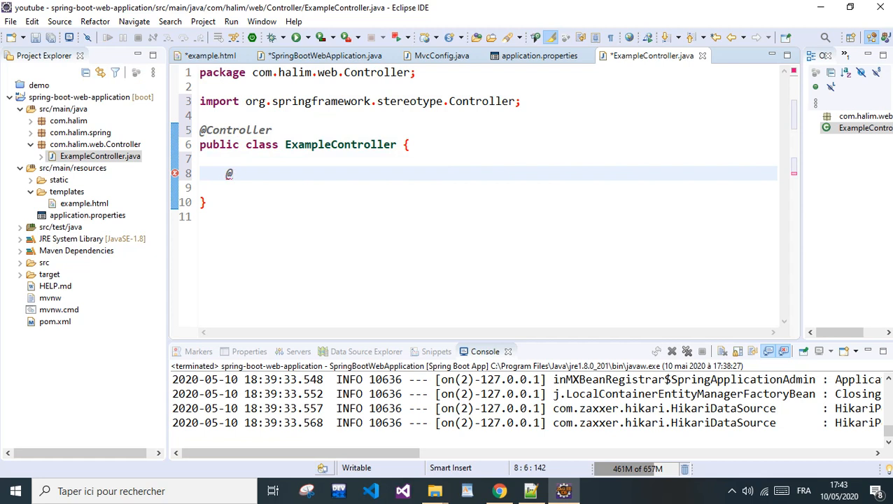
type("GetMapping")
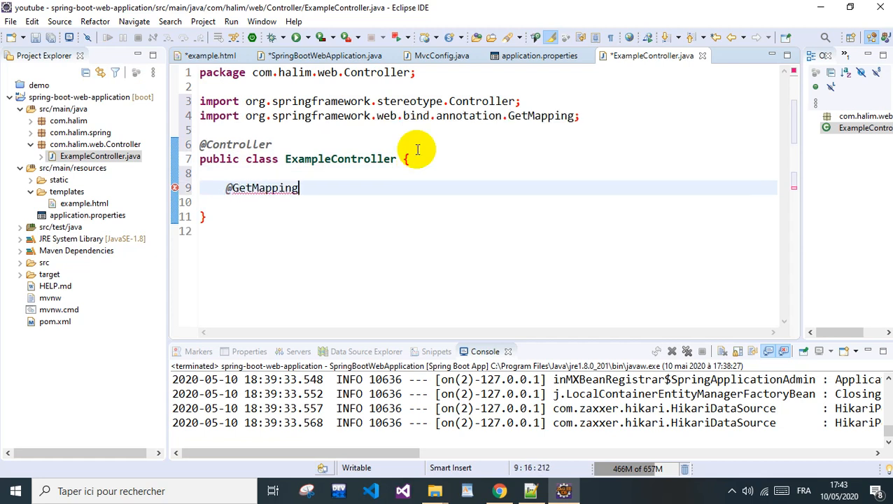
type("()")
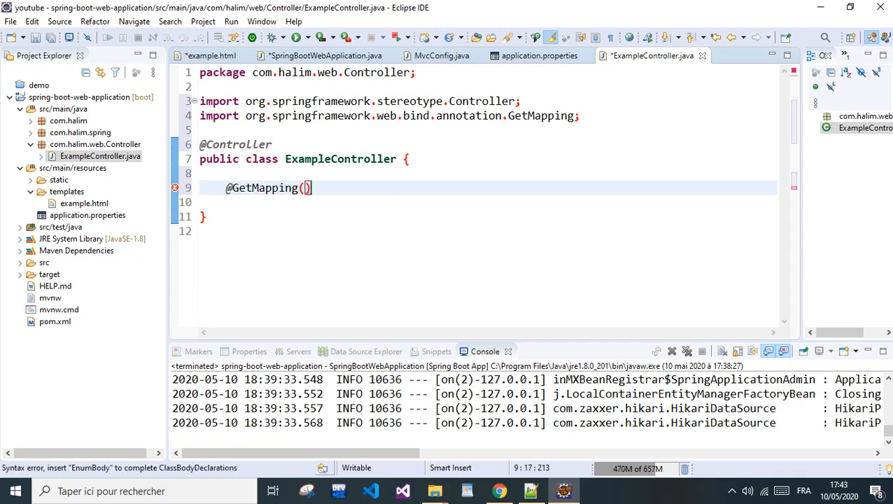
type("/")
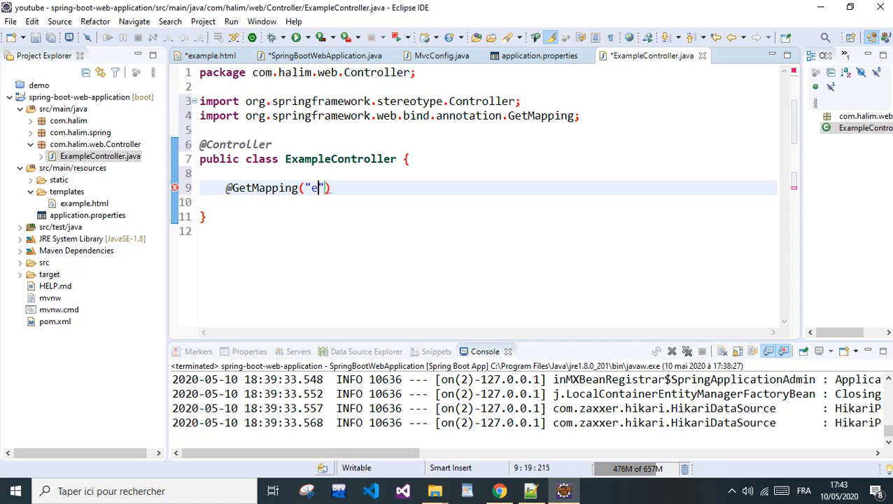
key("BackSpace")
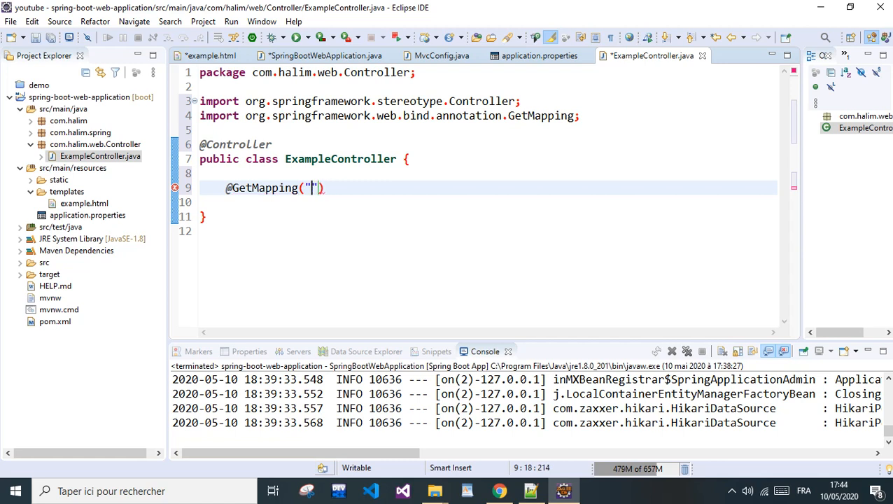
type("/exa")
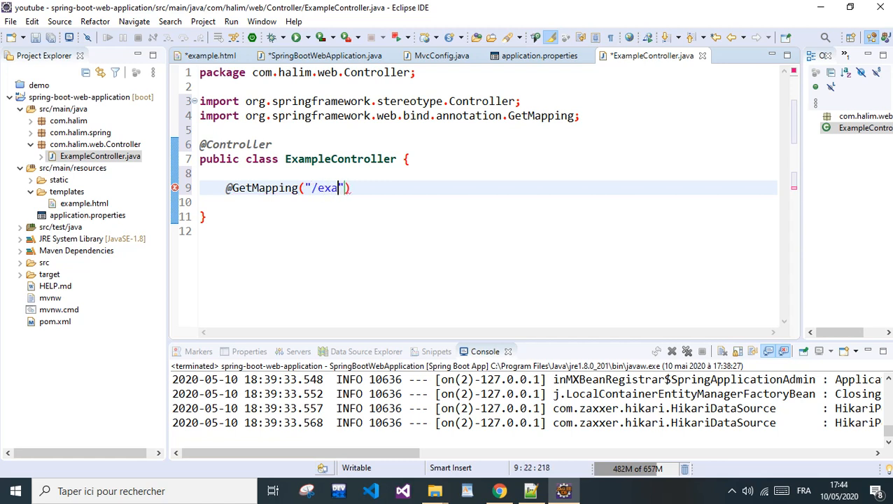
type("mple.h")
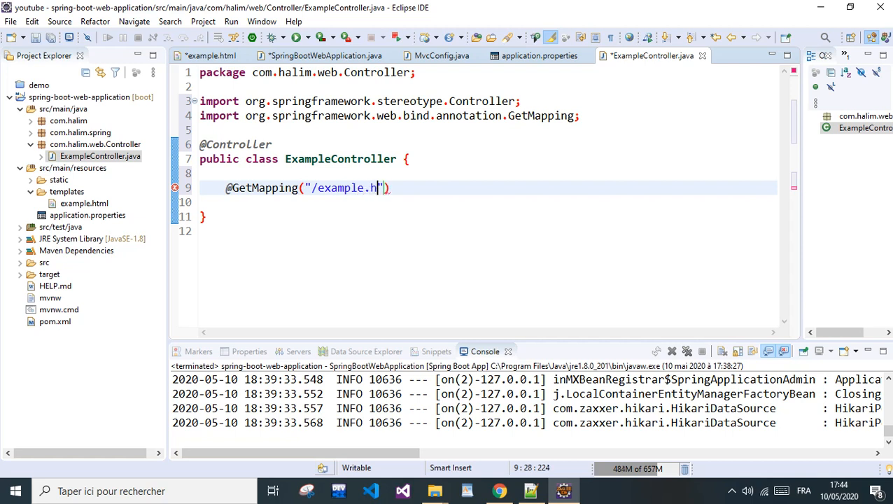
type("tml")
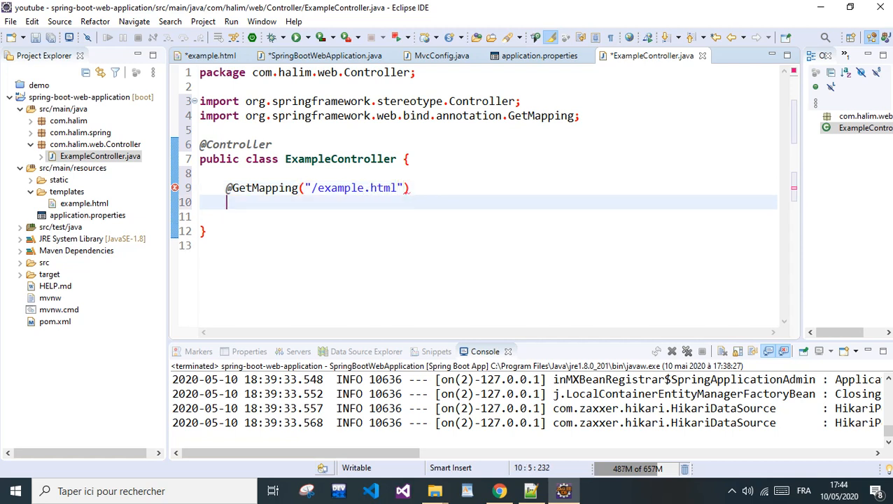
- Declare the method public String showExampleView()
type("pu")
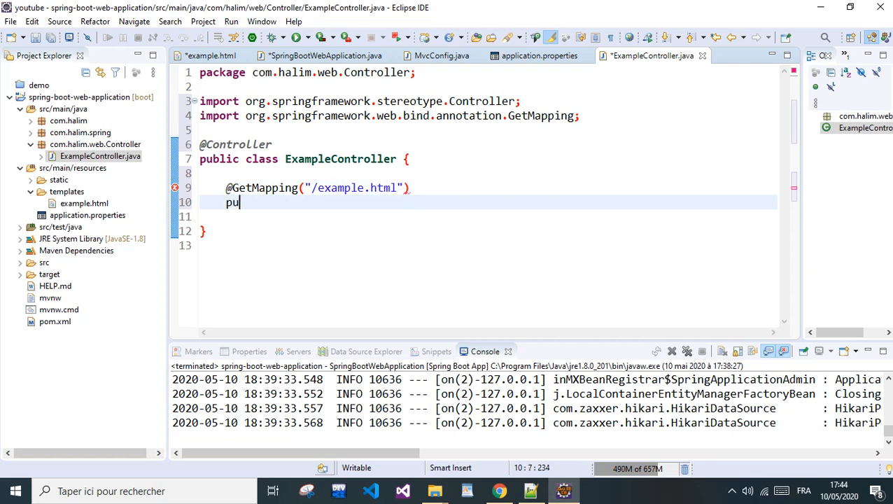
type("blic")
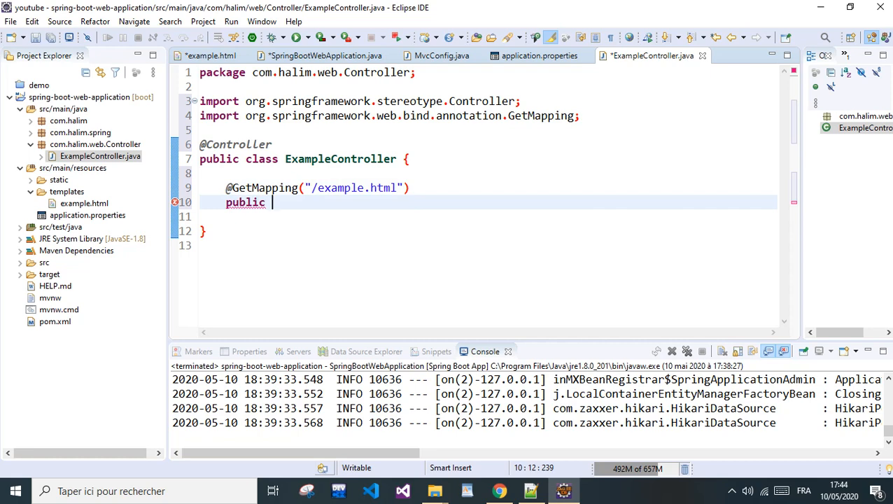
type("Sr")
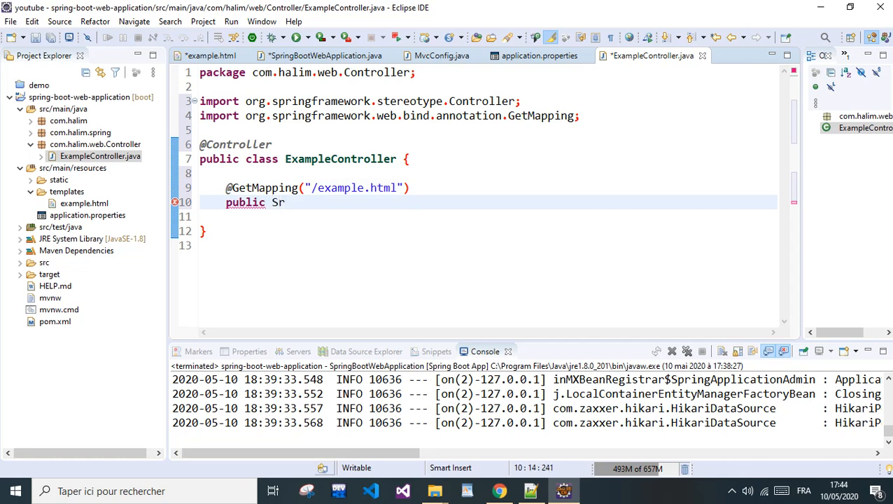
type("tri")
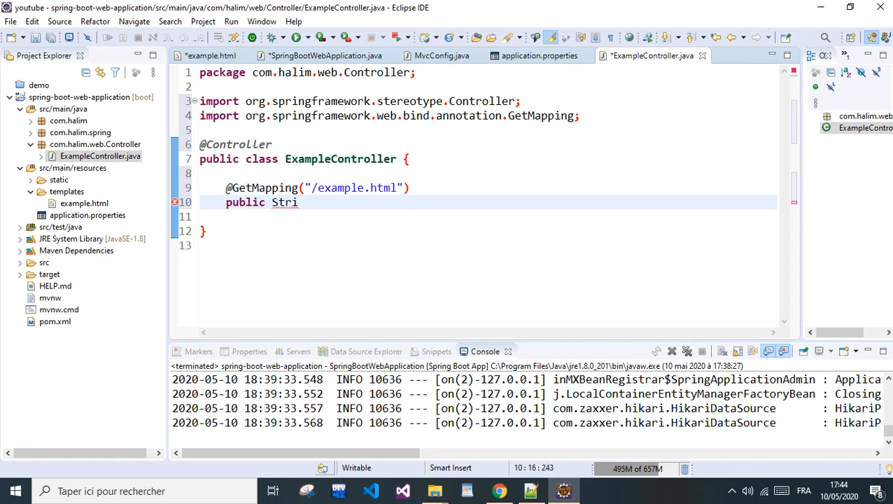
type("ng")
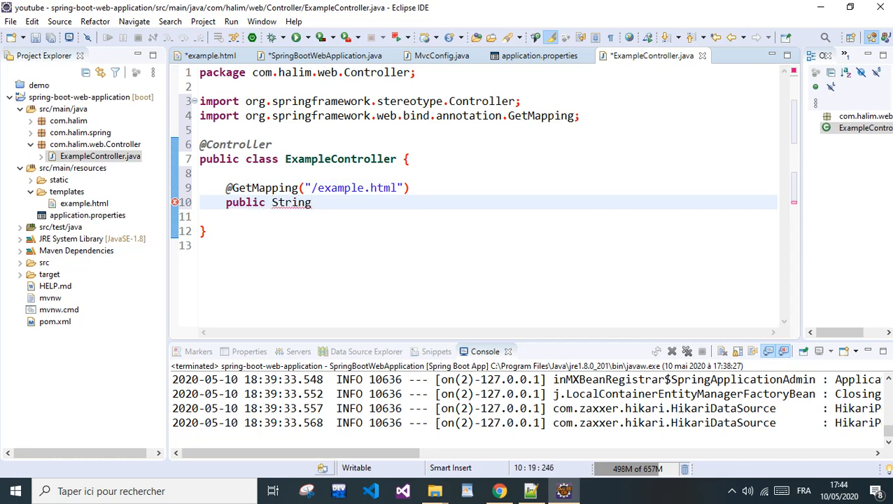
type("showExa")
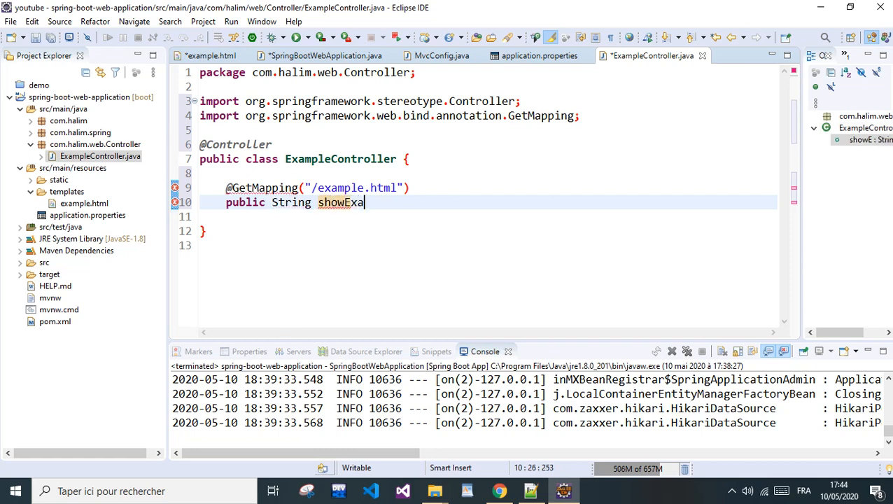
type("mple")
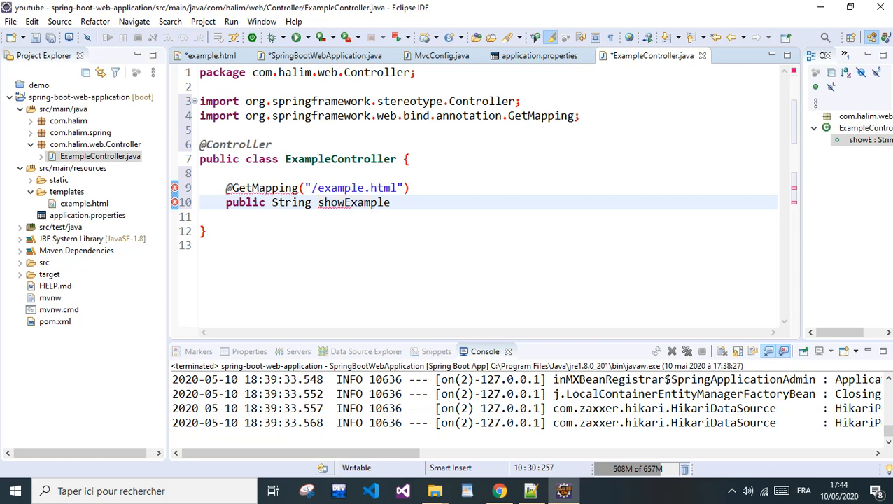
type("View")
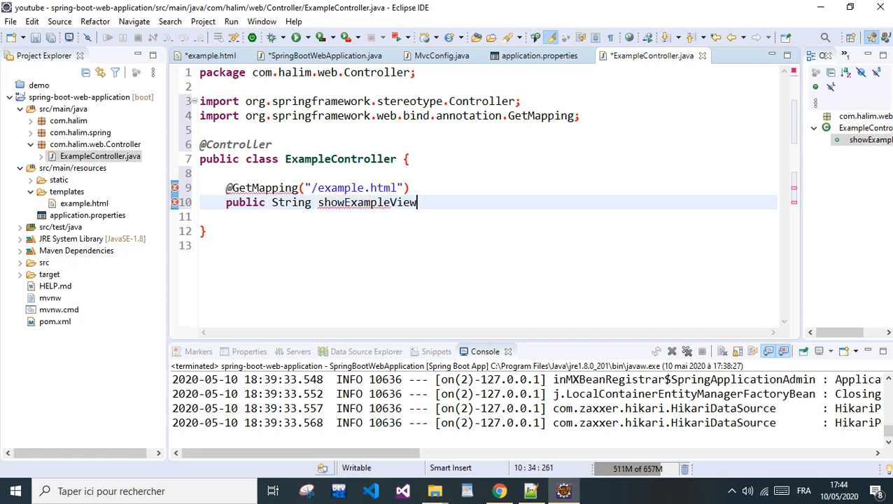
type("()")
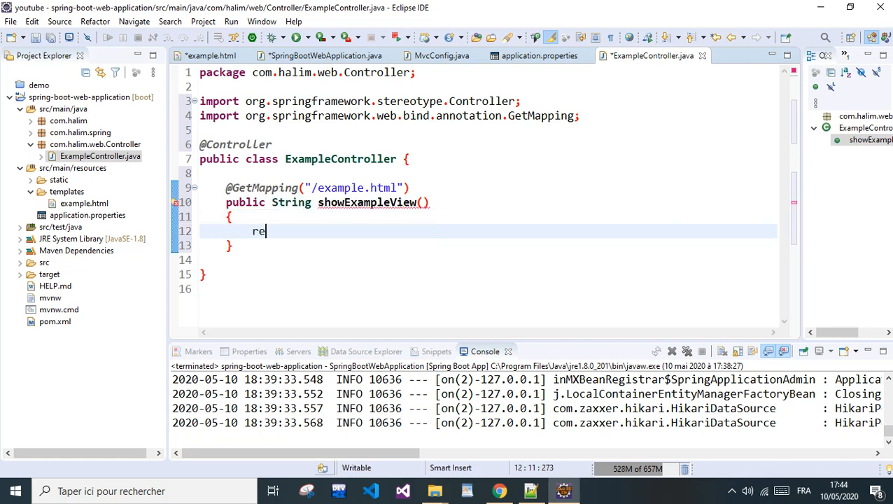
- Make showExampleView() return "/example.html"
type("turn")
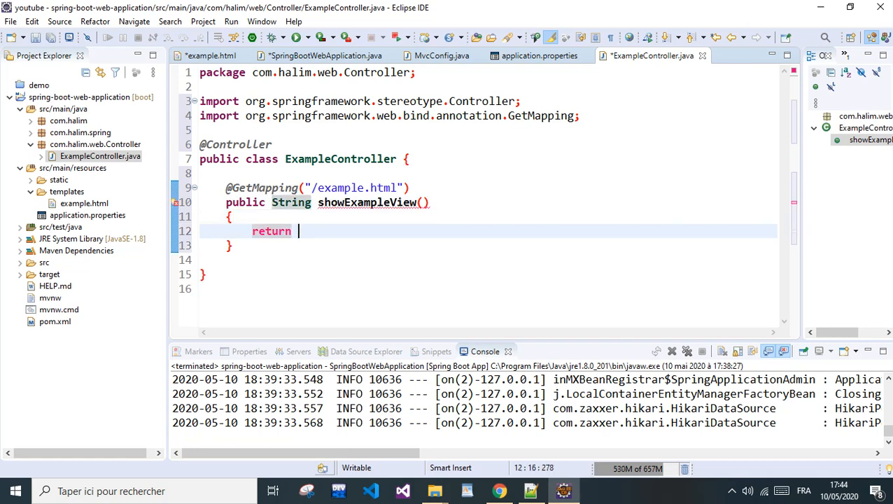
type("\"/ex")
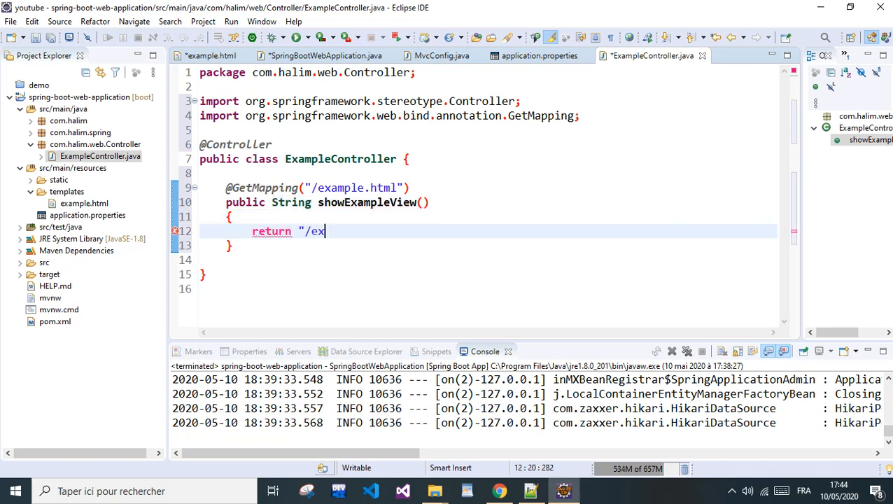
type("ampl")
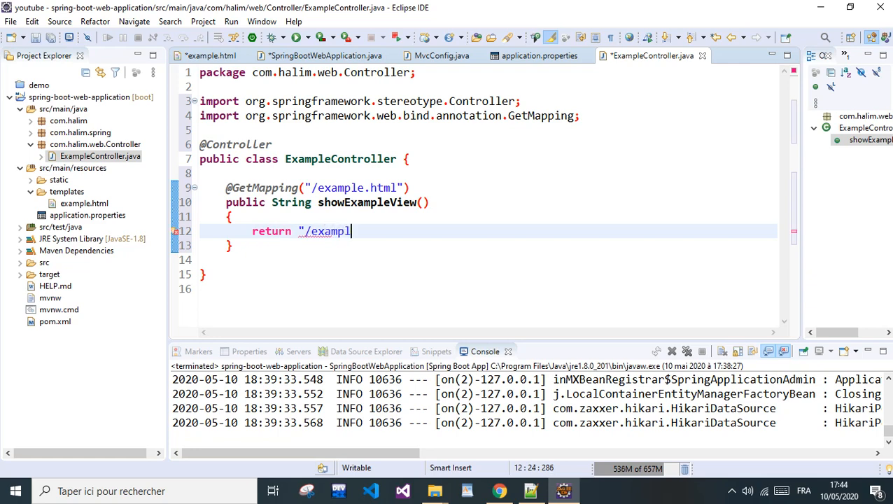
type("e.ht")
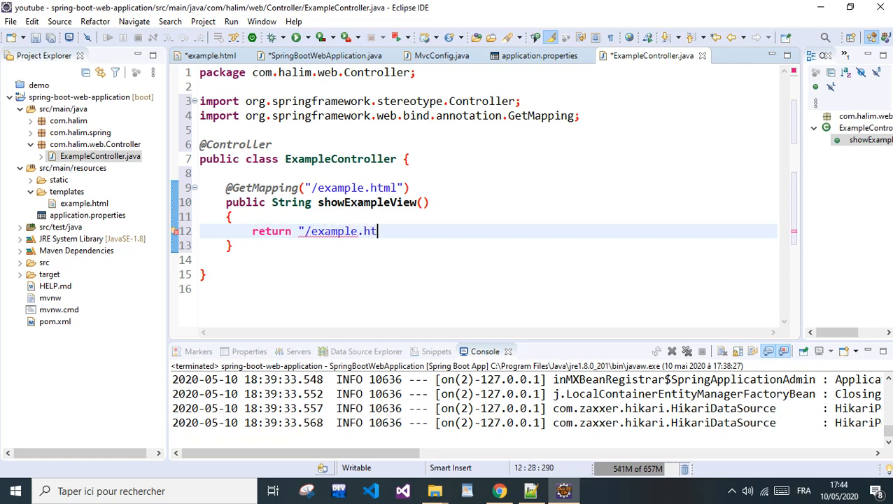
type("ml")
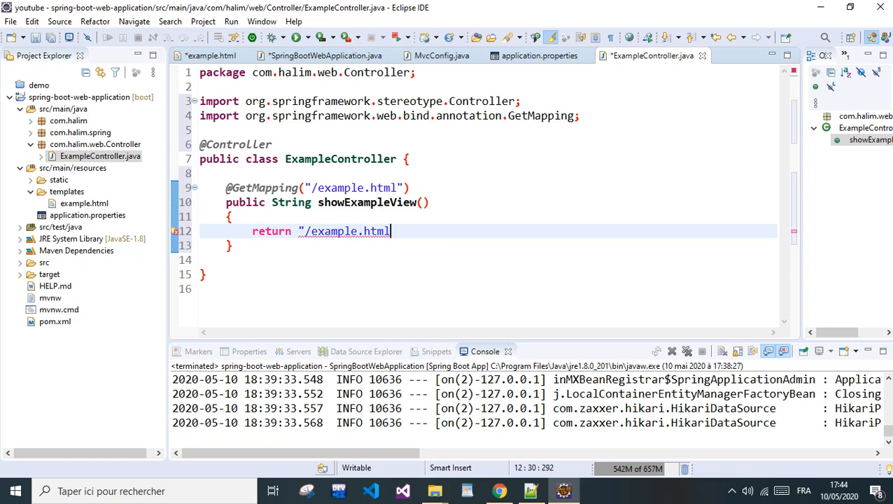
type("\";")
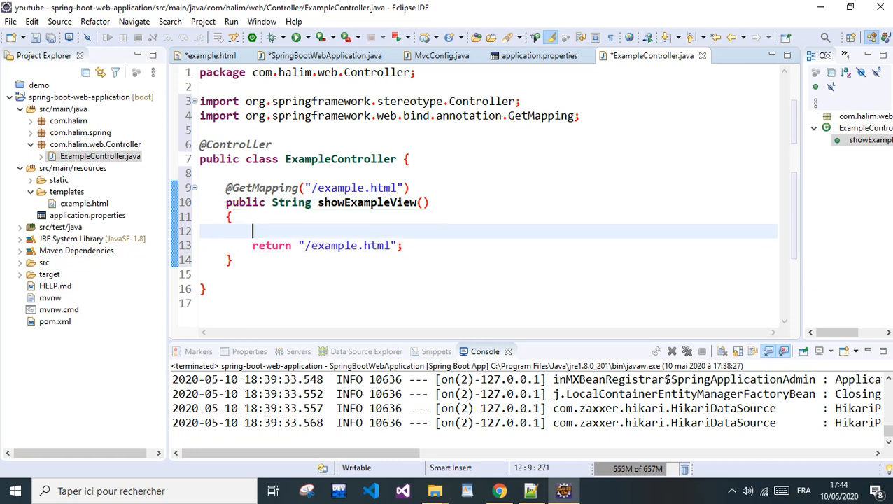
- Insert System.out.println("from the showExampleView() ") via the sysout template before the return
type("System.out.println();")
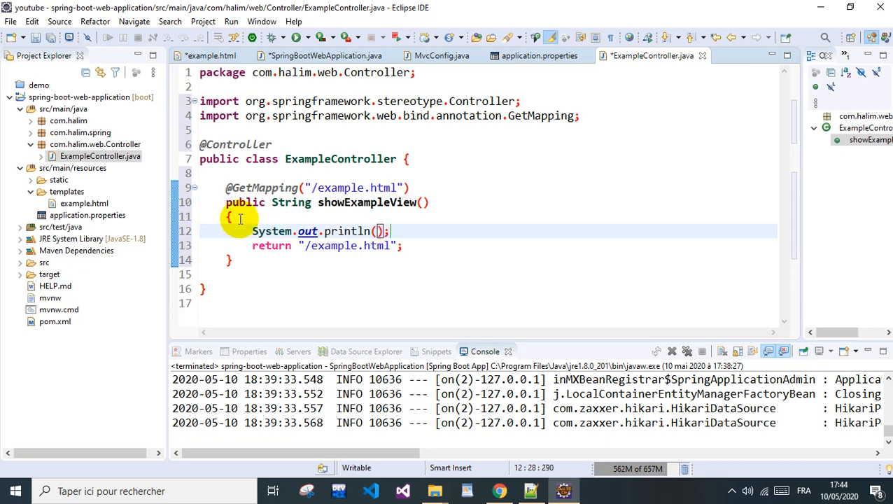
type("\"\"")
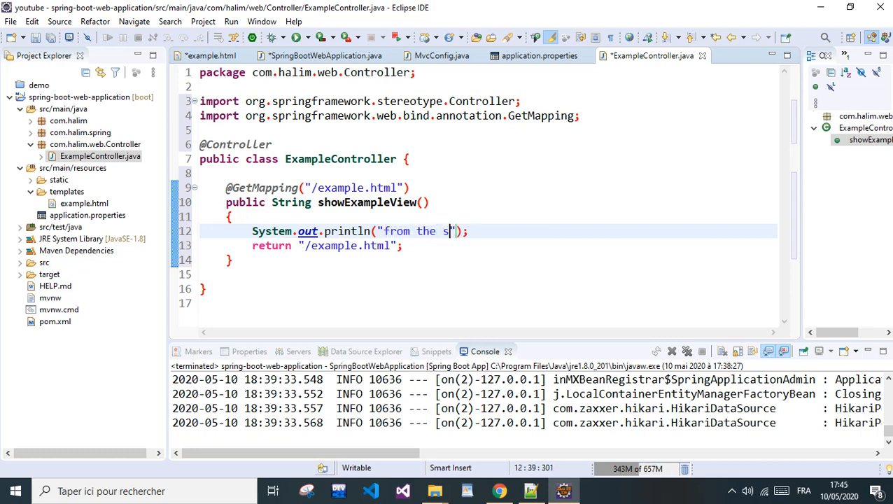
key("BackSpace")
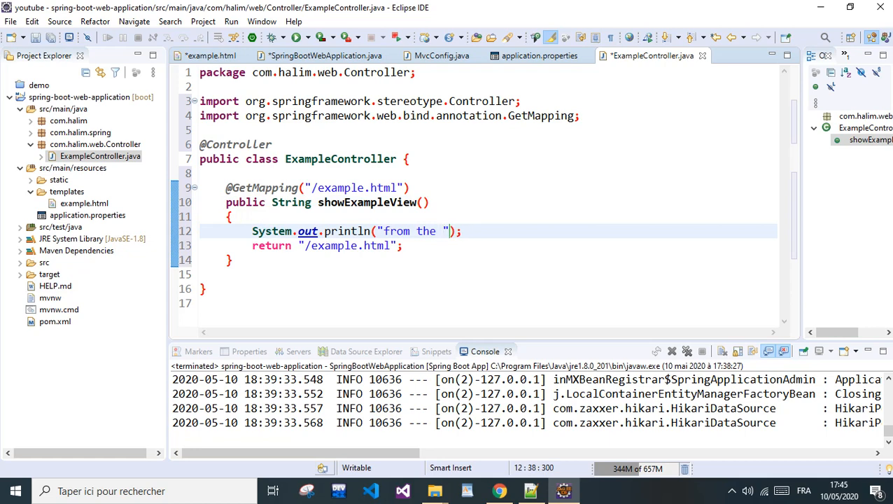
double_click(365, 201)
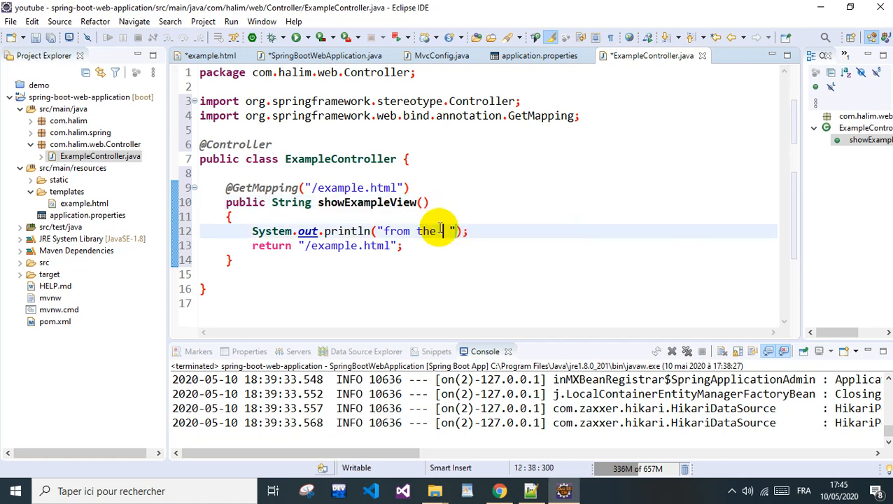
type("showExampleView()")
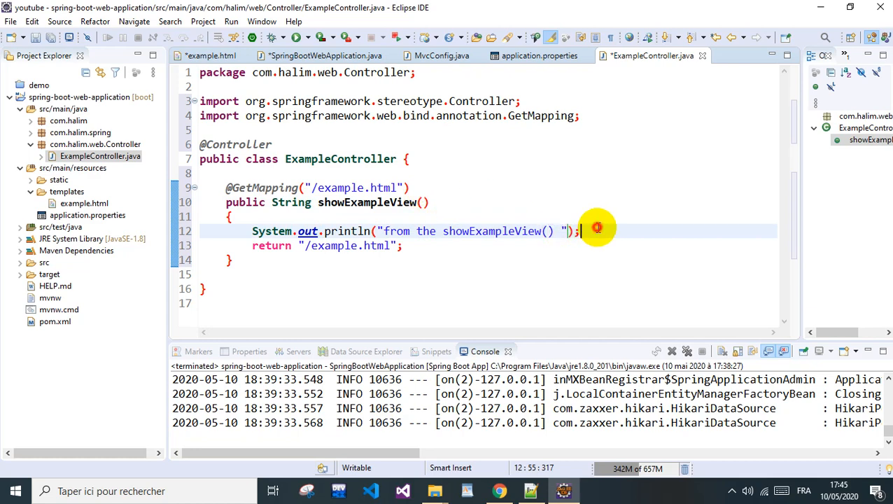
mouse_move(394, 39)
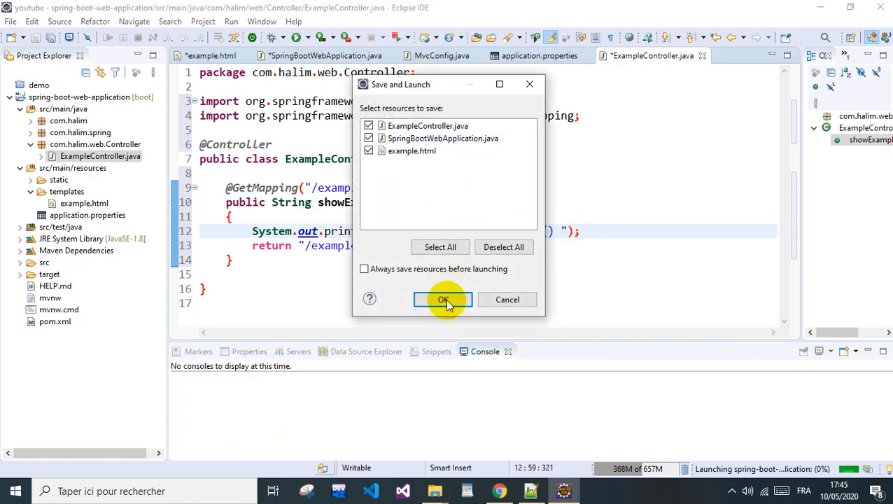
- Confirm Save and Launch to relaunch the app, then move to the browser
left_click(443, 299)
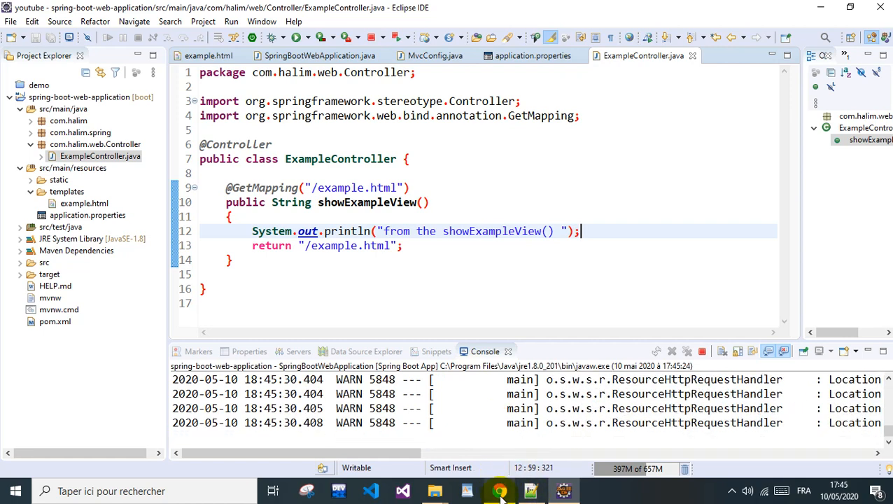
left_click(498, 490)
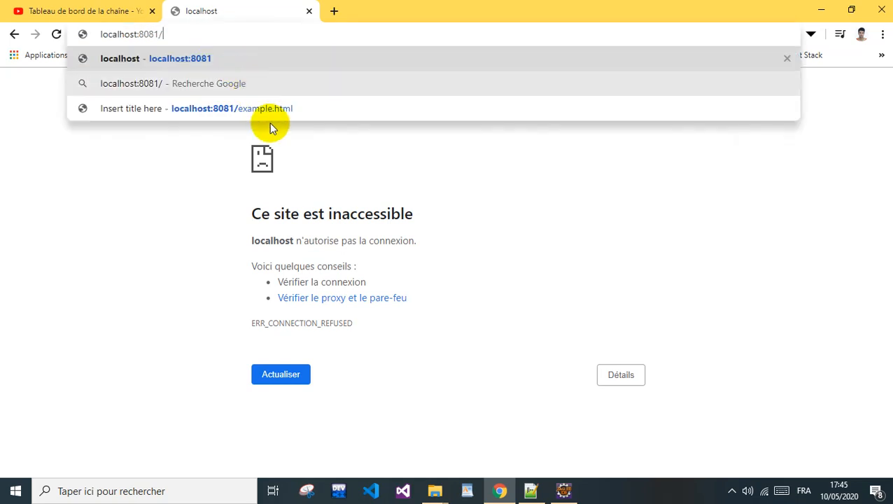
- Load localhost:8081/example.html in Chrome and return to Eclipse to see the console log
left_click(210, 109)
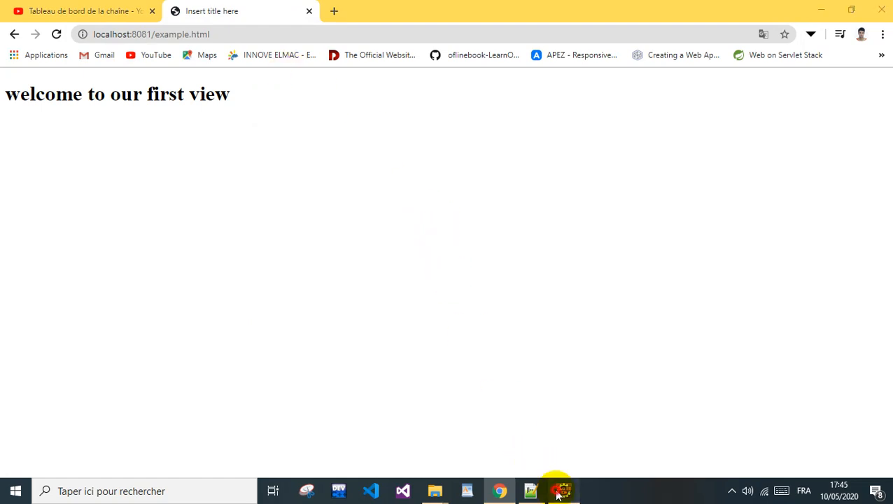
left_click(560, 490)
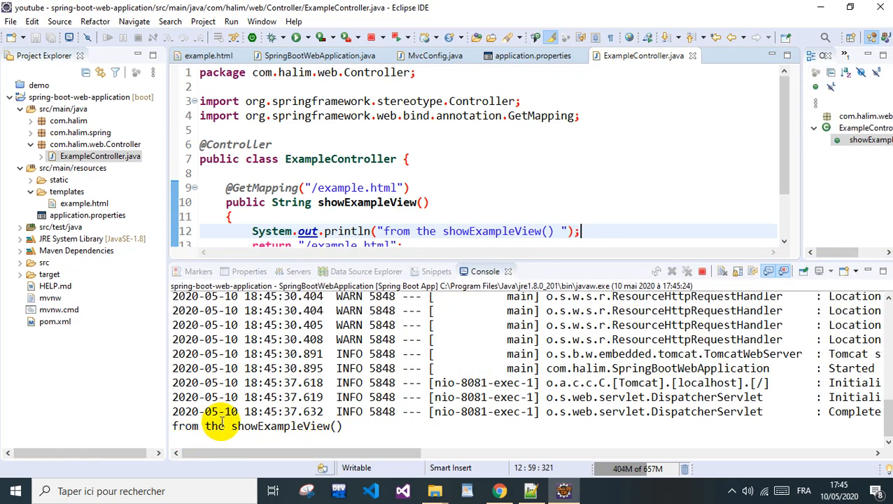
mouse_move(535, 272)
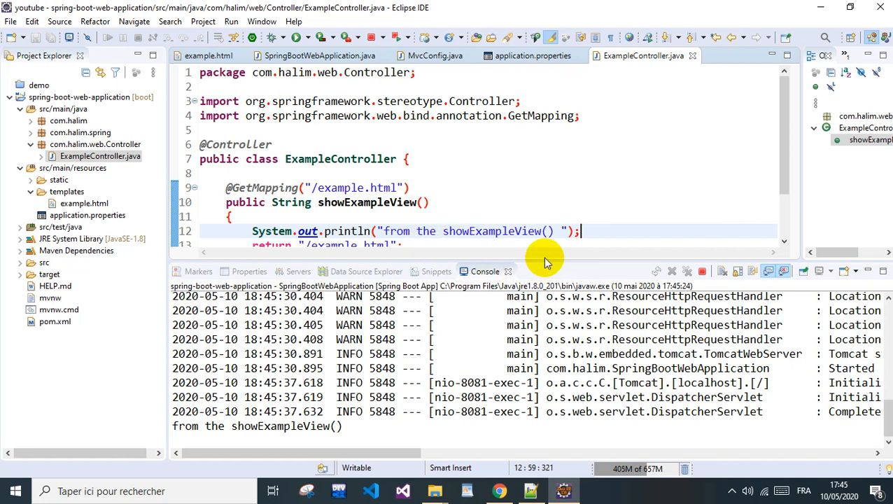
mouse_move(549, 277)
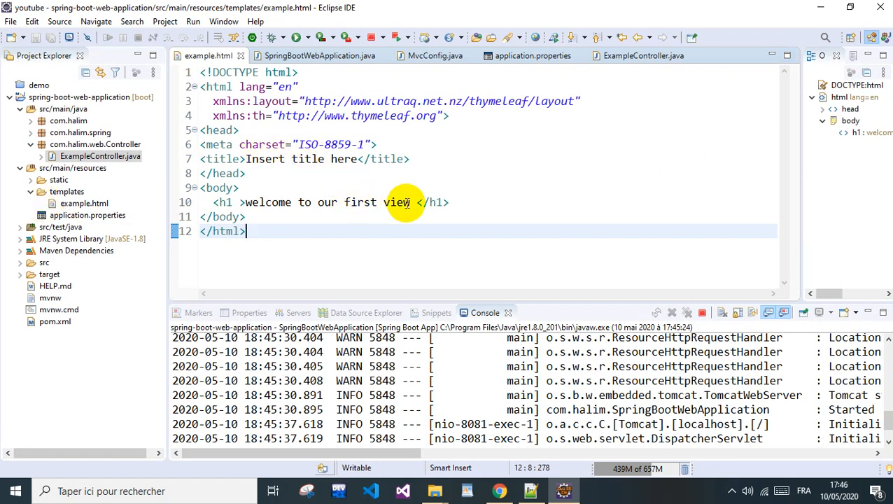
- Extend the h1 heading to "welcome to our first view : [[${name}]]"
left_click(410, 202)
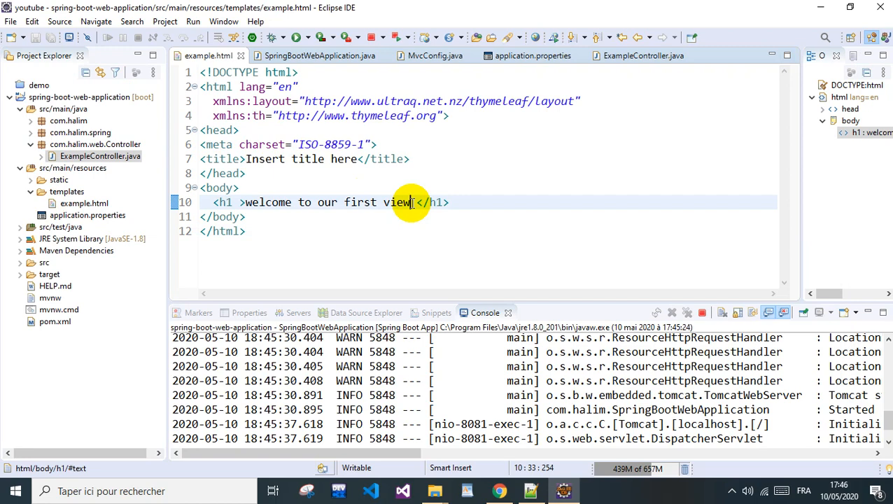
left_click_drag(412, 202, 317, 201)
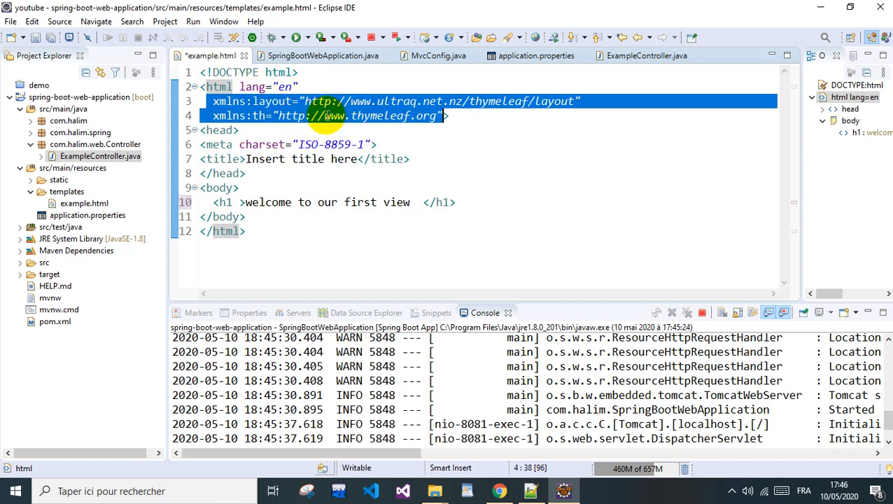
mouse_move(352, 101)
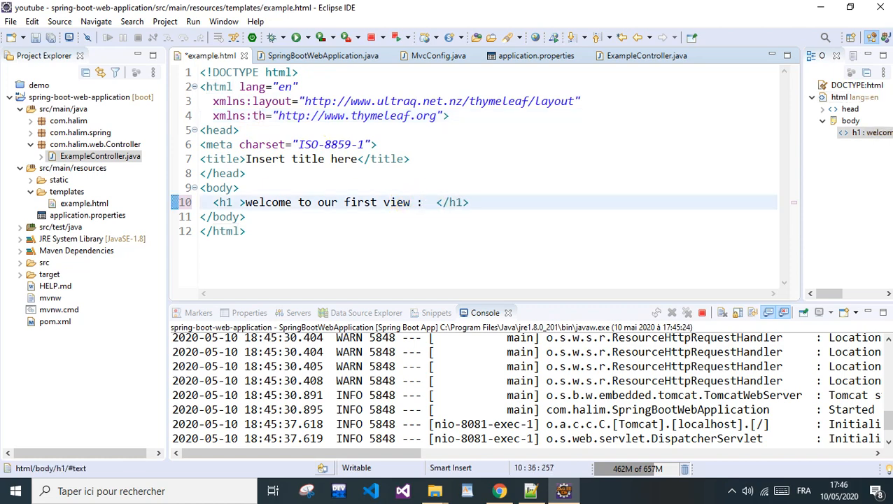
type("[[]]")
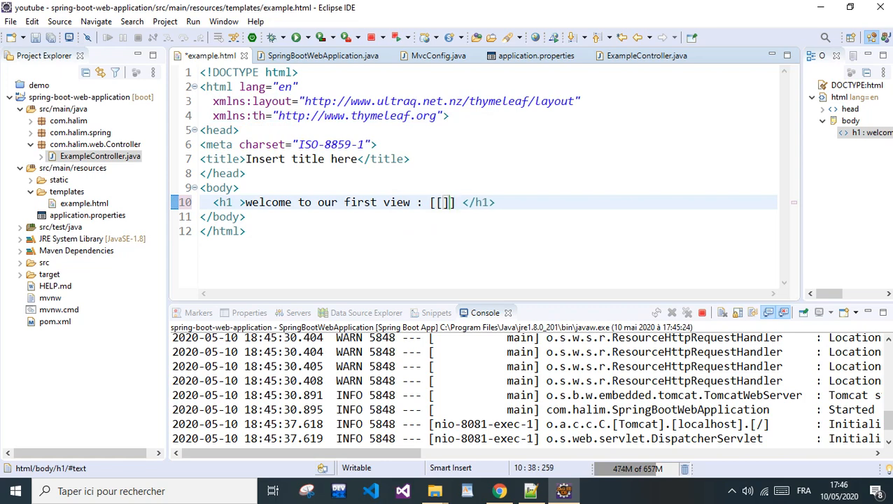
type("$")
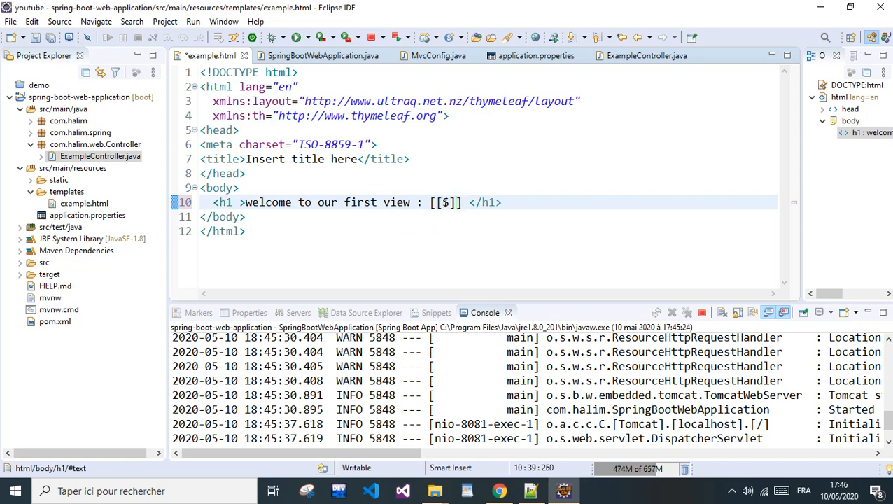
type("{")
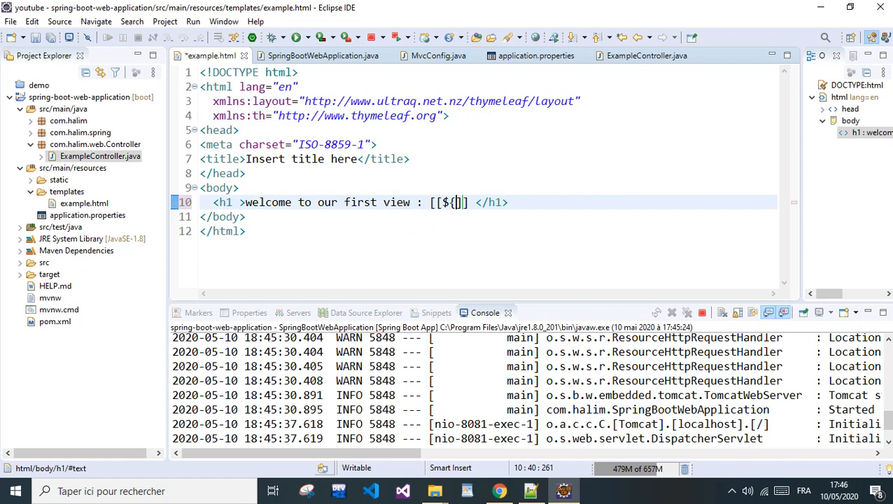
type("}")
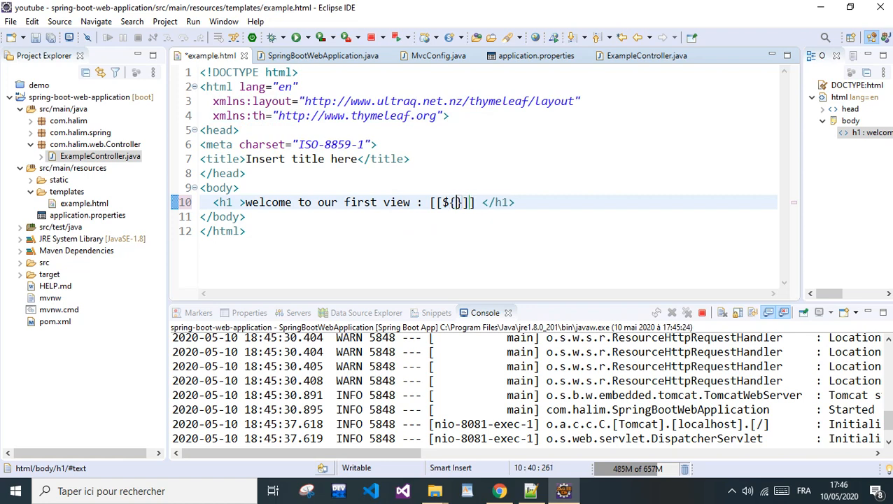
type("name")
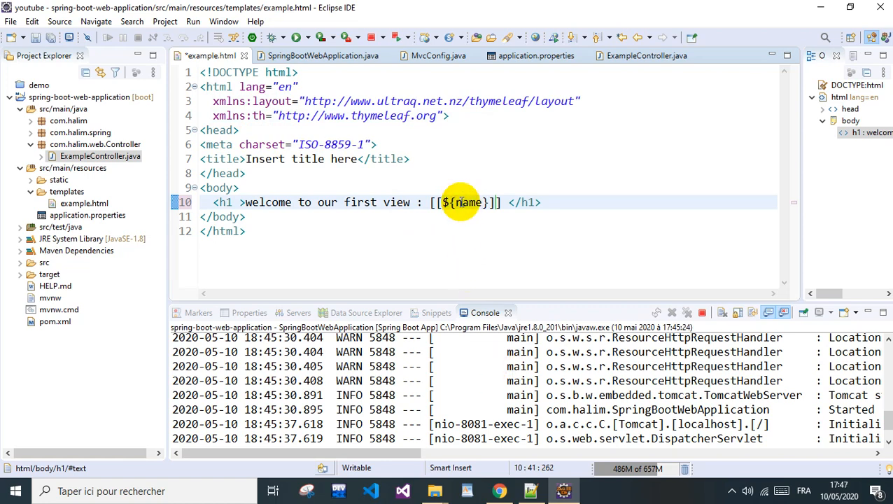
mouse_move(474, 185)
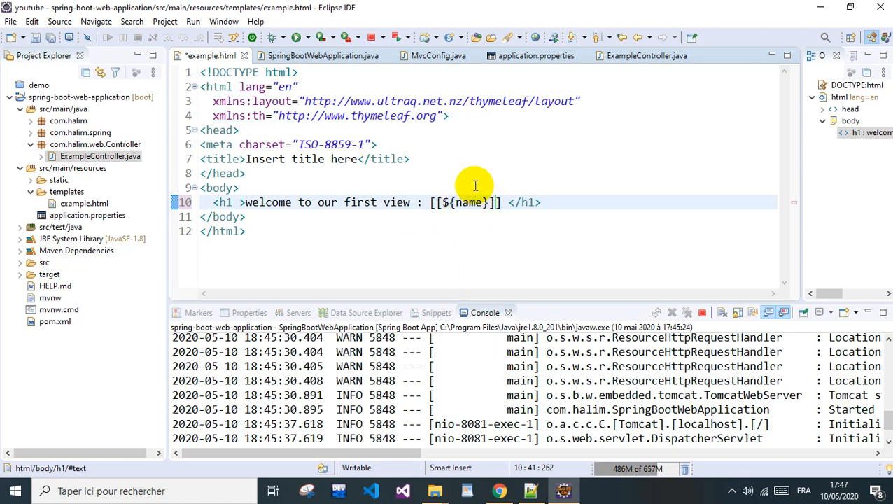
mouse_move(456, 213)
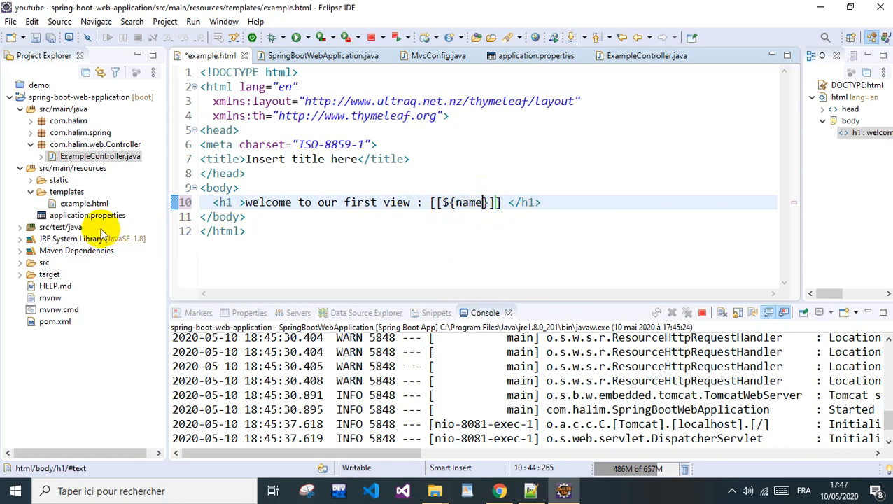
- Add a Model parameter to showExampleView and import the Spring Model class
left_click(644, 56)
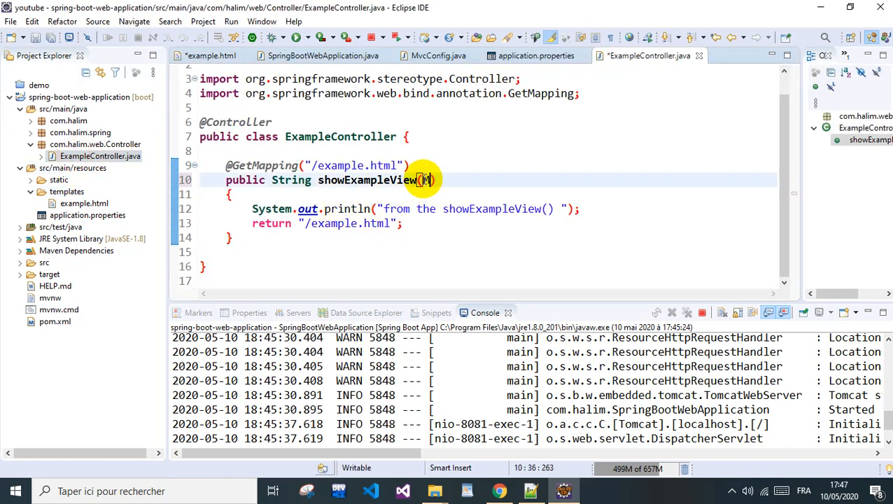
type("Model")
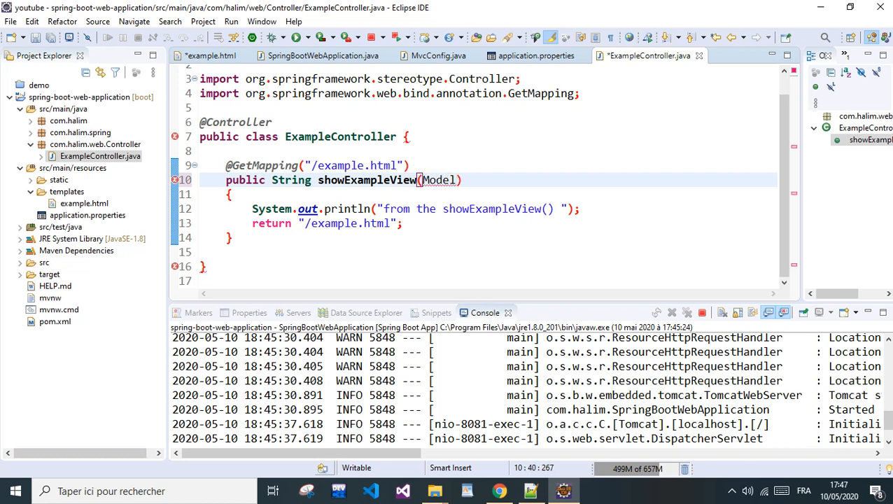
type("model")
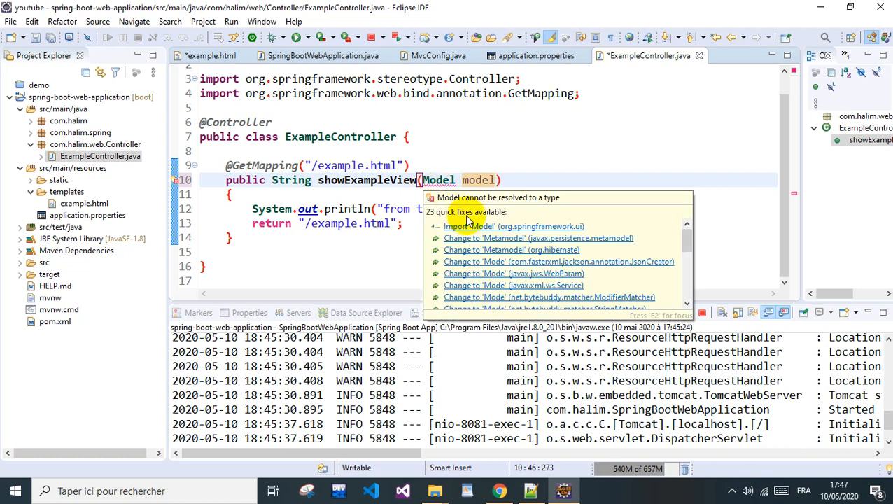
left_click(493, 227)
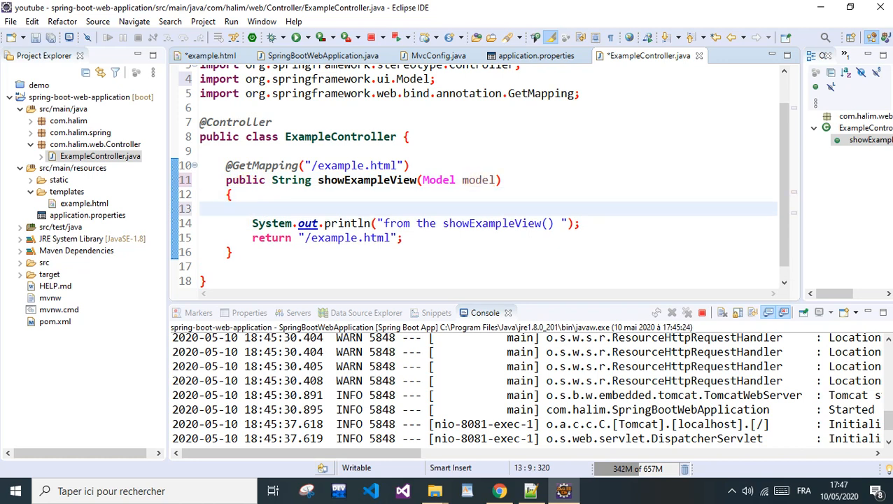
- Declare String name = "halim" inside showExampleView
type("String")
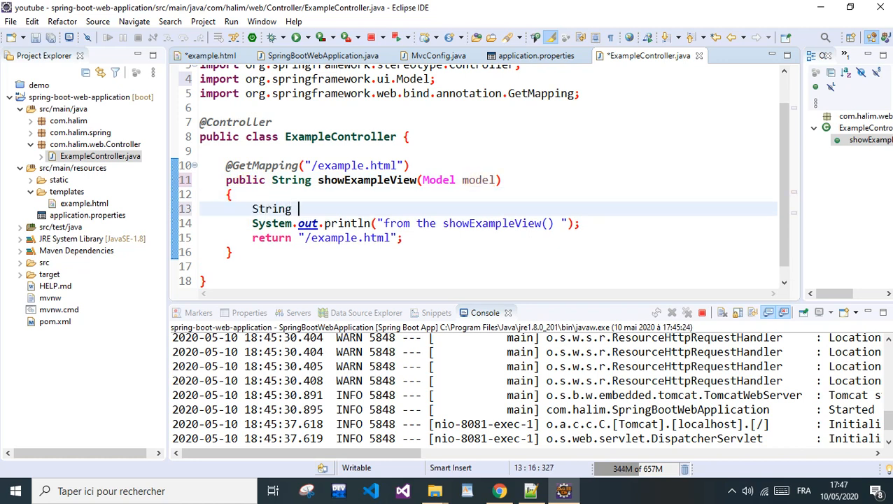
type("name")
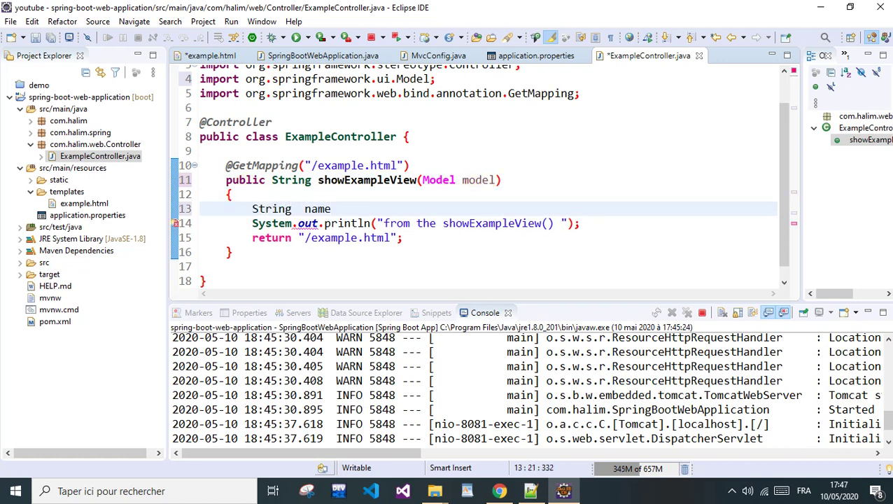
type("= \"h\"")
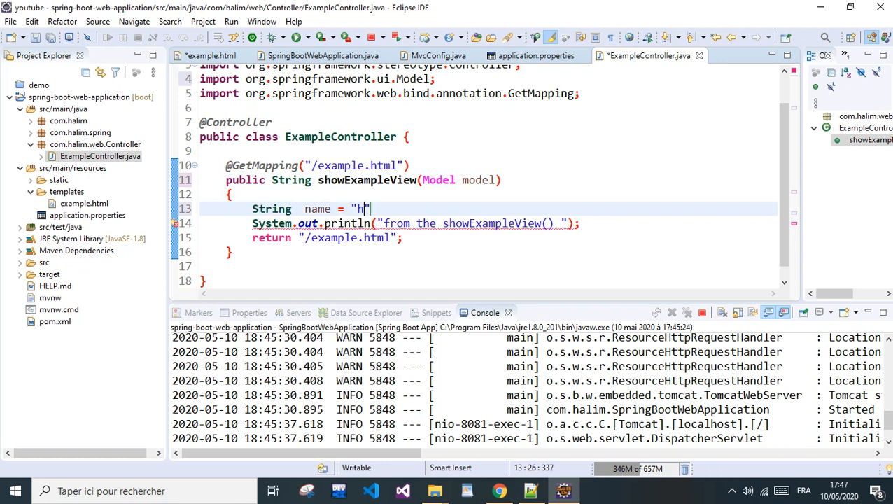
type("alim")
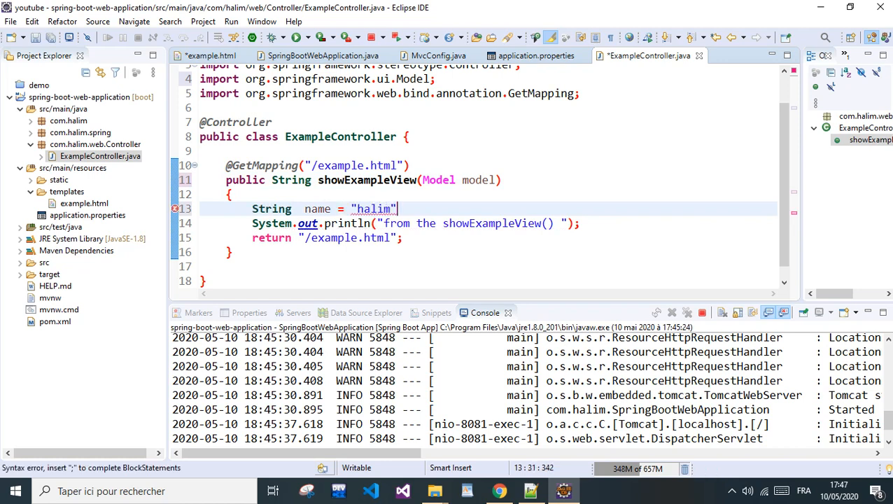
type(";")
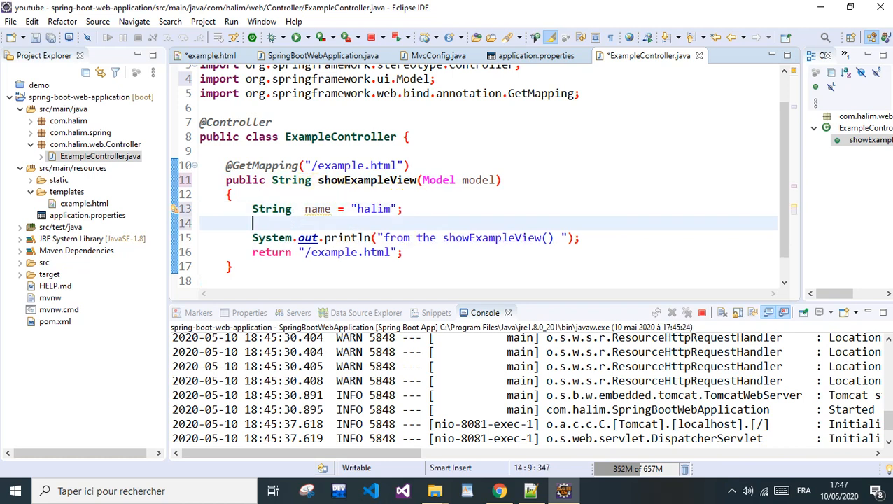
mouse_move(331, 205)
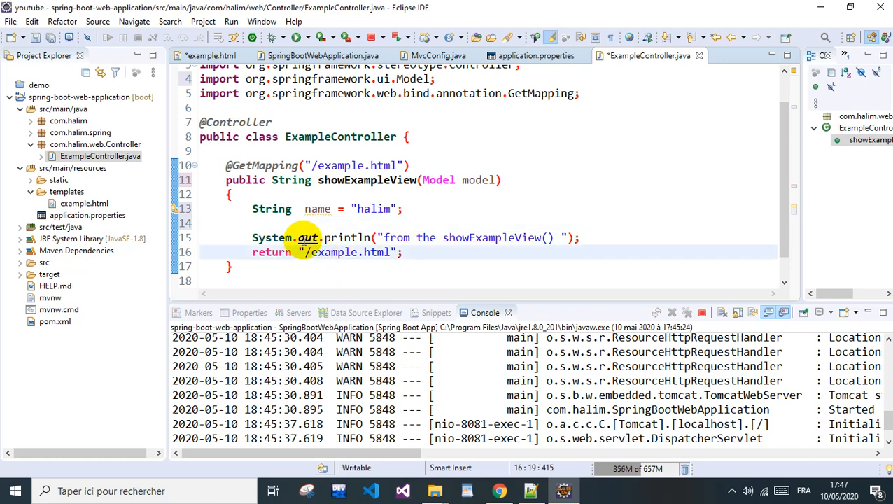
- Pass the name to the view with model.addAttribute("name", name)
type("m")
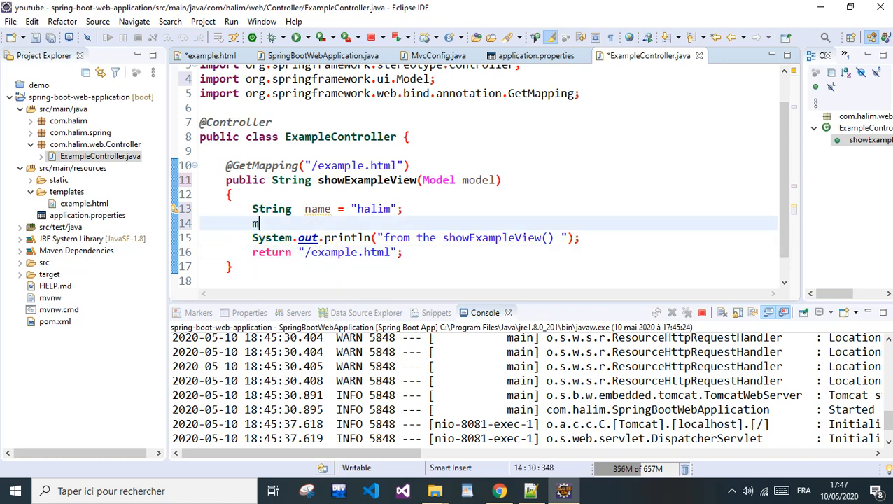
type("odel.")
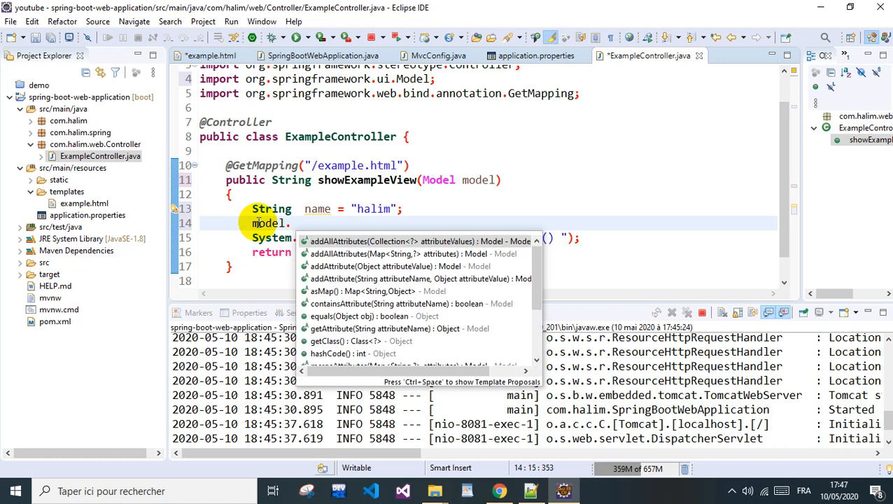
type("add")
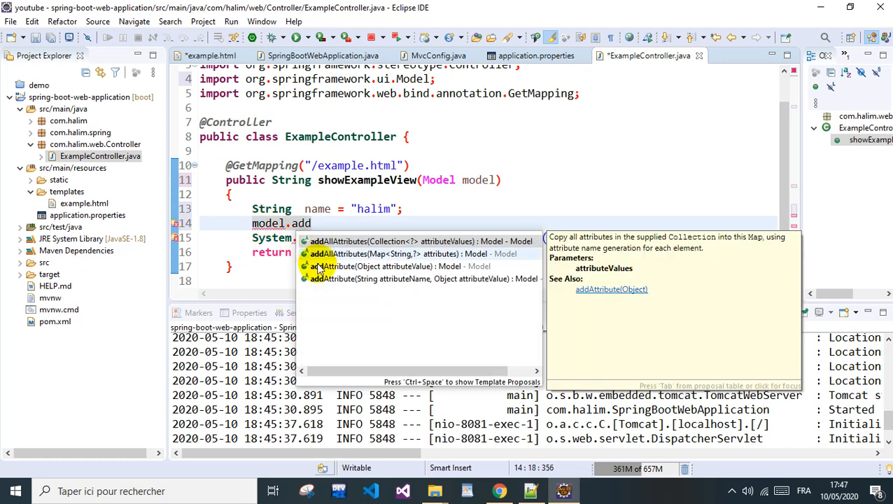
mouse_move(320, 287)
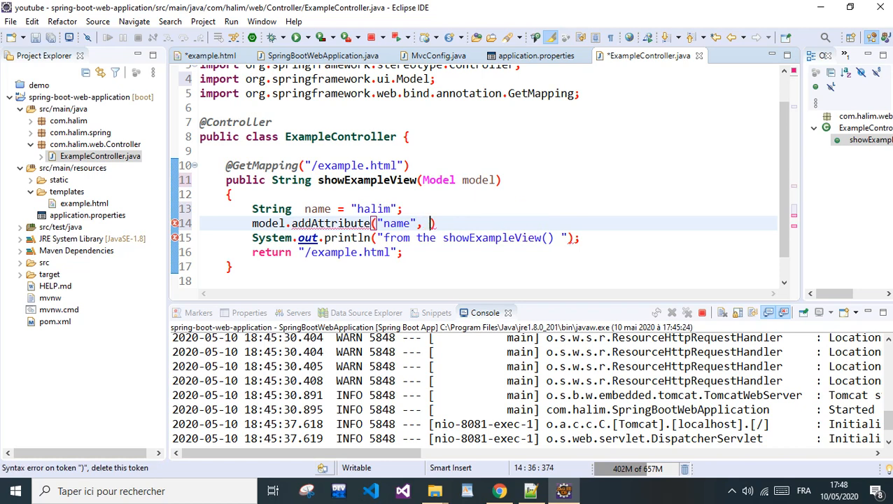
type("name")
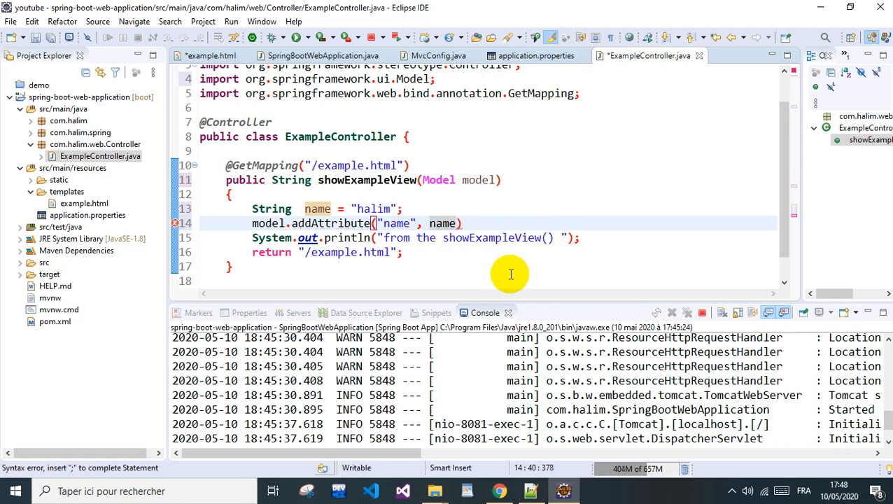
type(";")
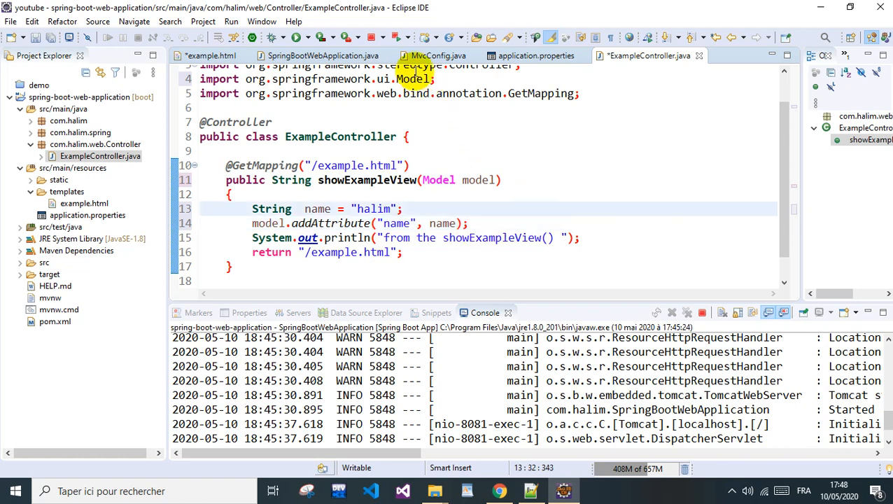
- Launch the Spring Boot app, saving both edited files in the Save and Launch dialog
left_click(702, 313)
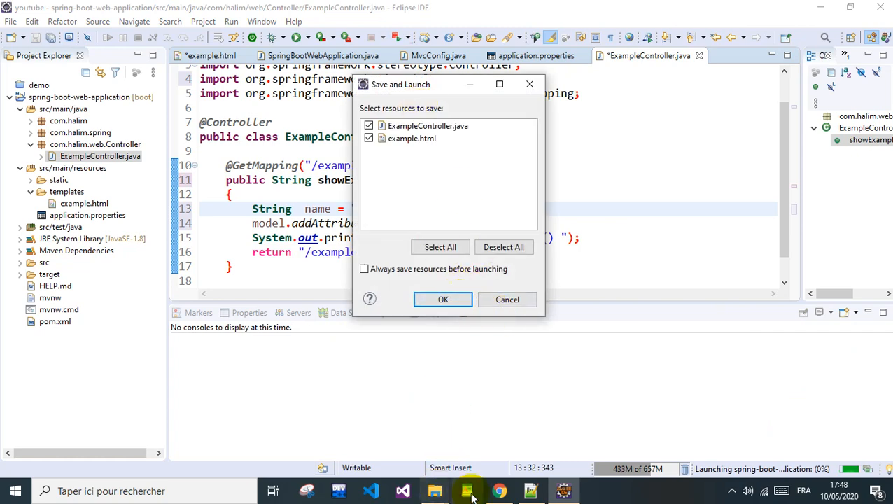
left_click(443, 300)
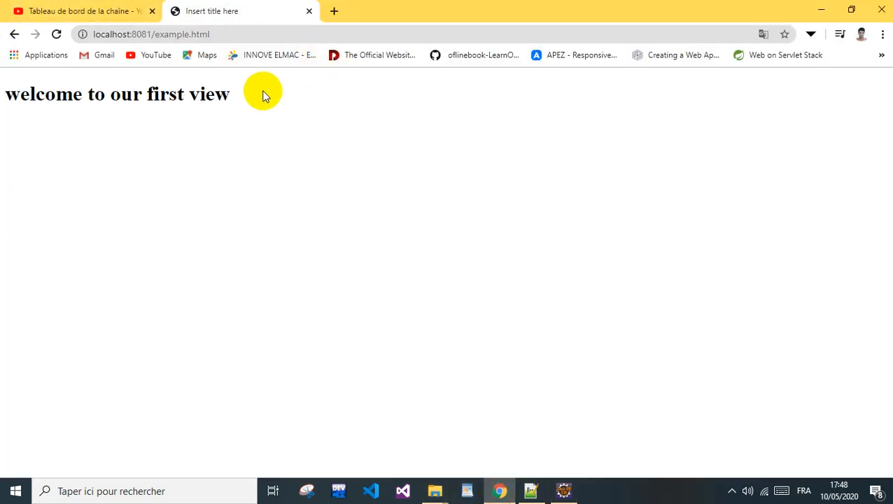
mouse_move(185, 105)
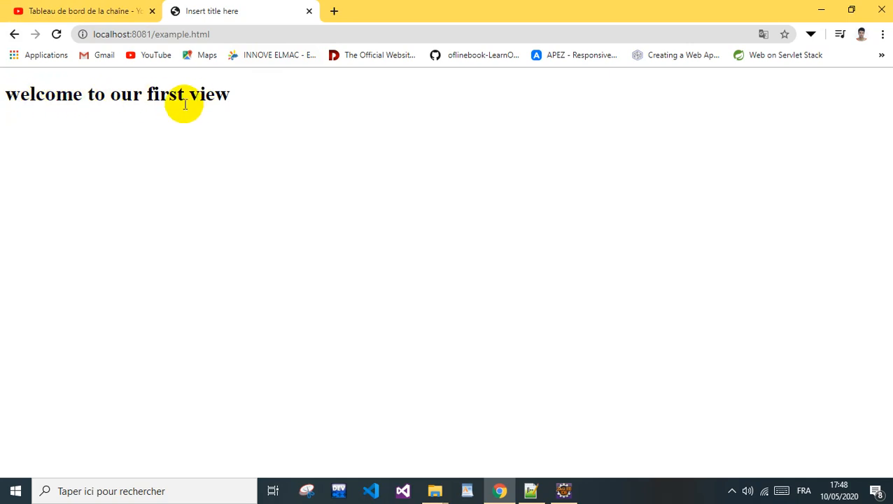
mouse_move(241, 94)
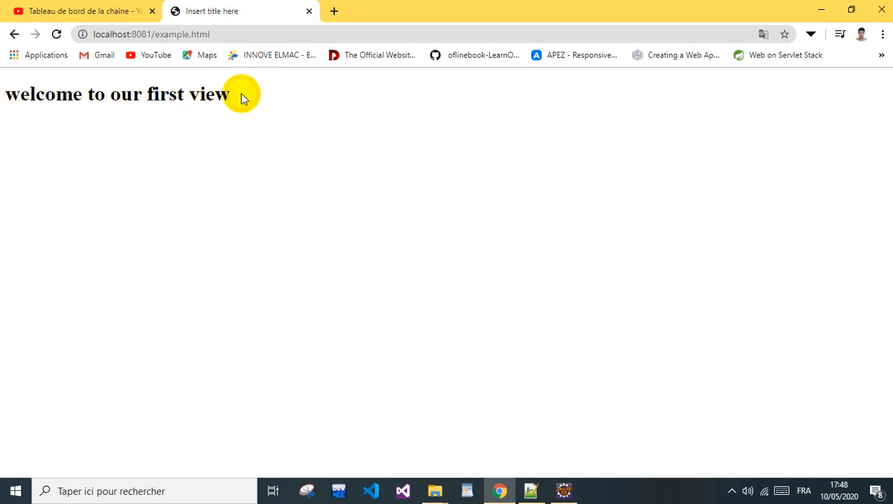
mouse_move(445, 386)
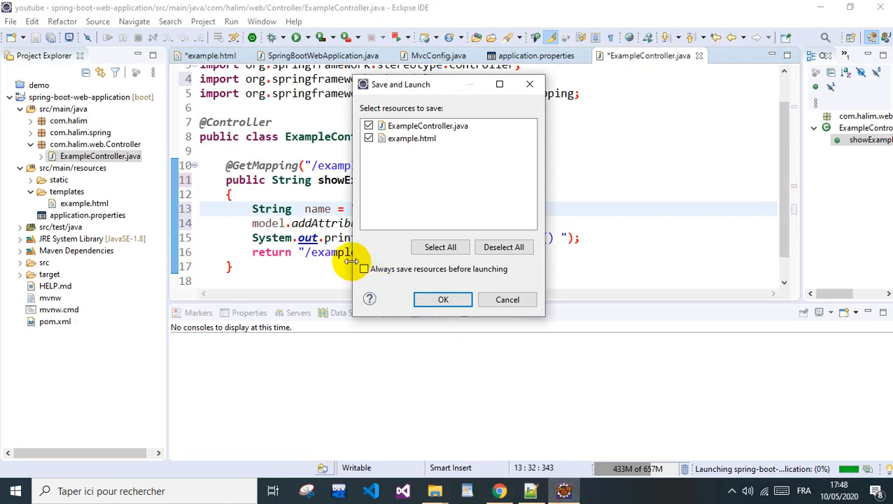
left_click(442, 299)
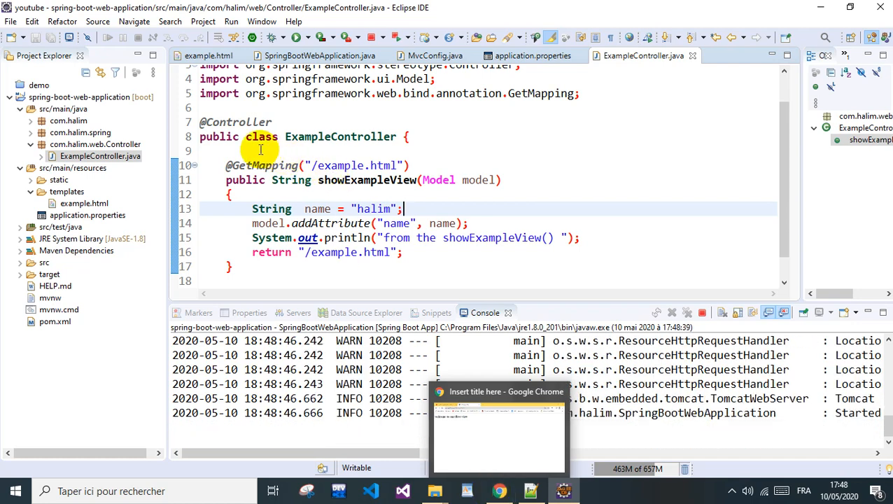
- Request the page in the browser, then bring up the example.html template
left_click(498, 420)
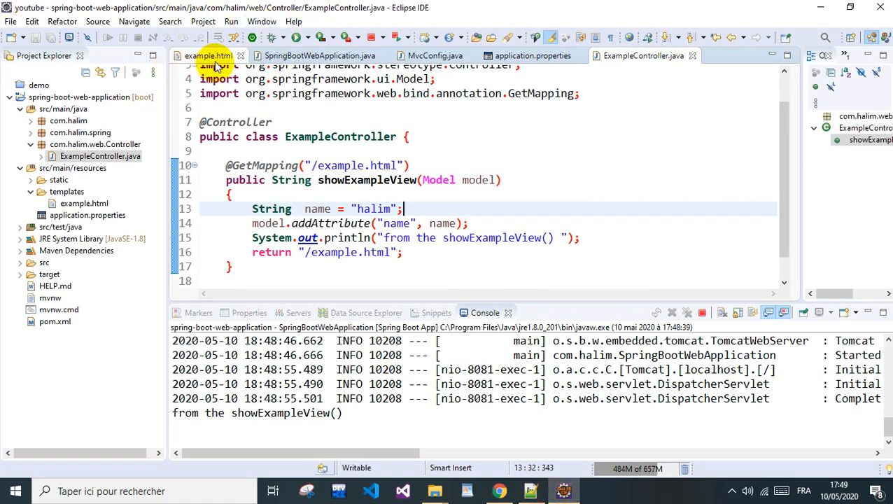
left_click(207, 56)
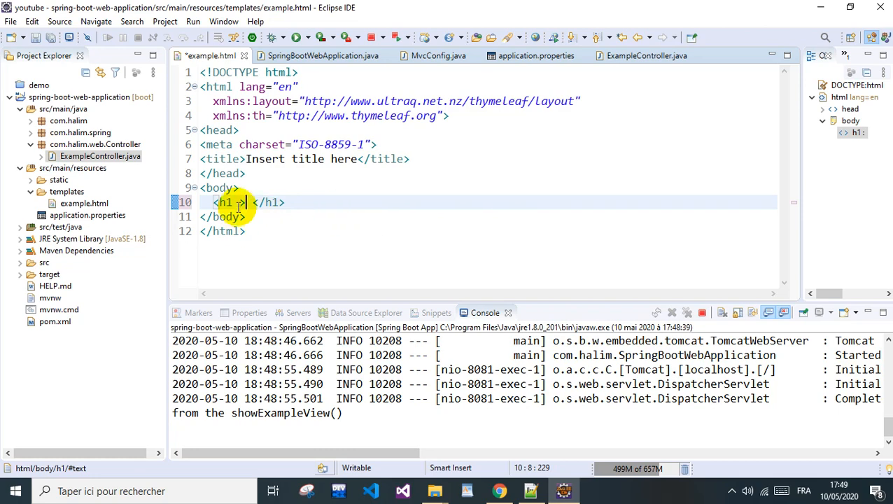
- Add th:text="${greeting}" to the h1 tag in example.html
type("th")
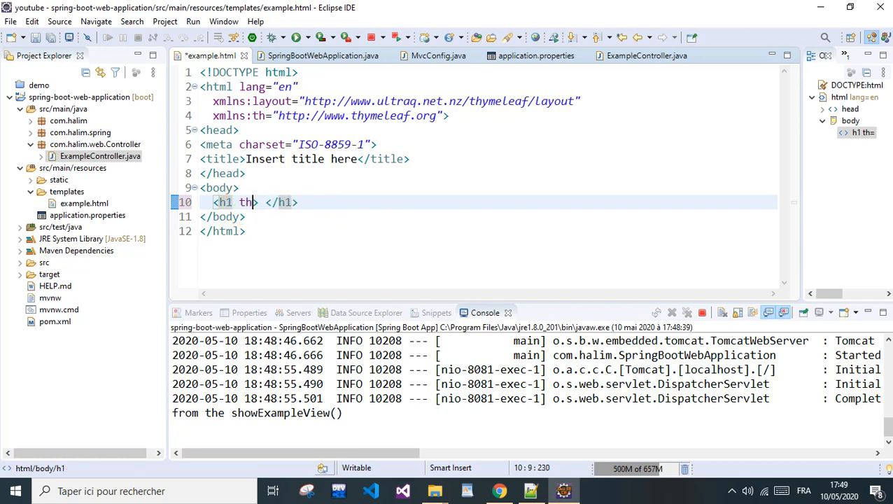
type(":")
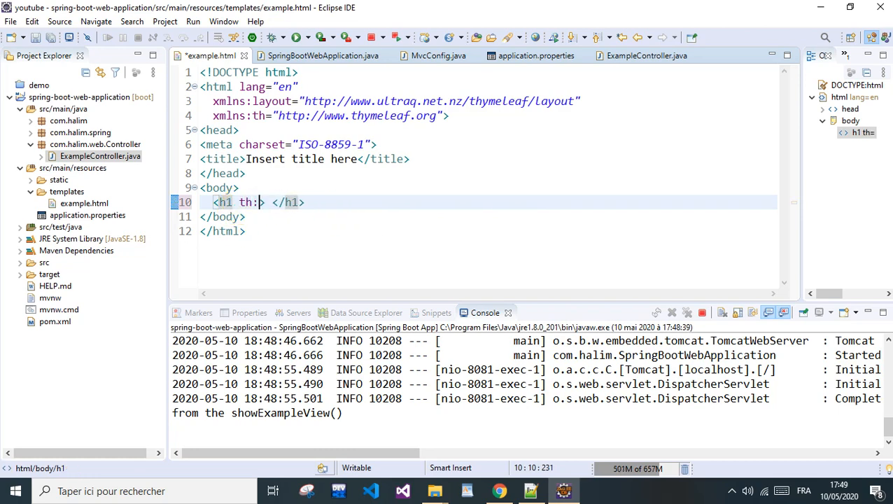
type("text=")
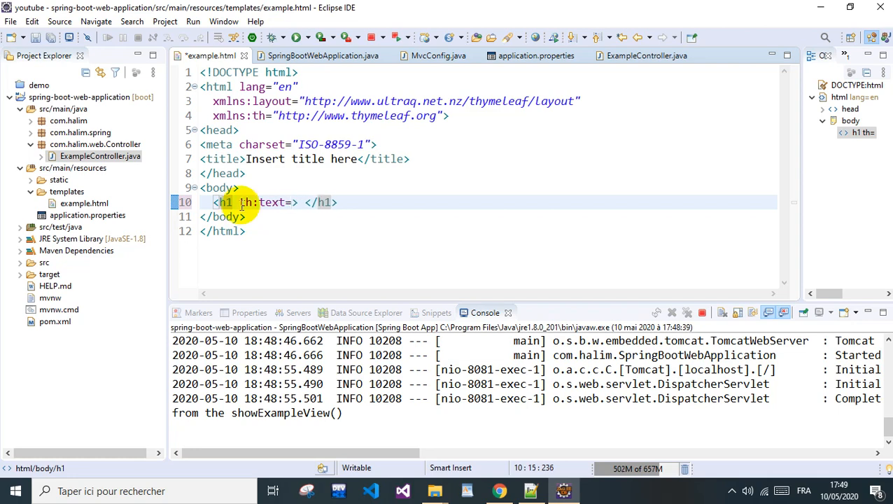
type("\"$\"")
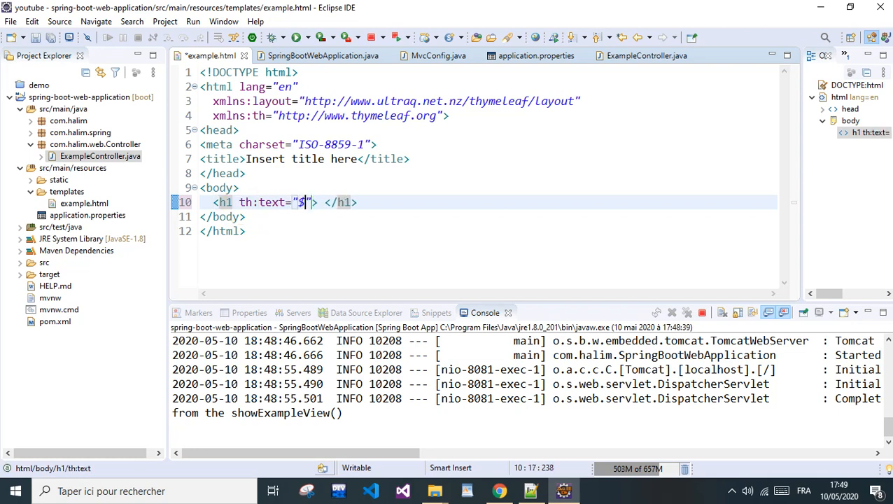
type("{")
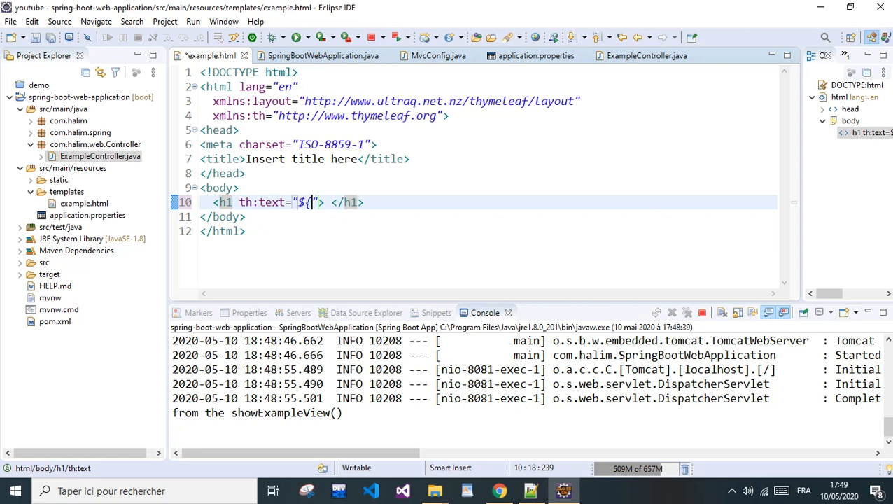
type("greeting")
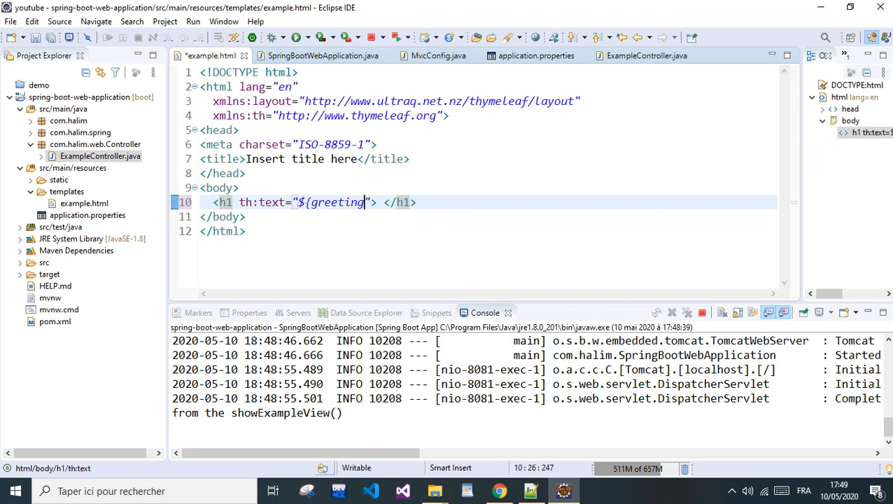
type("}")
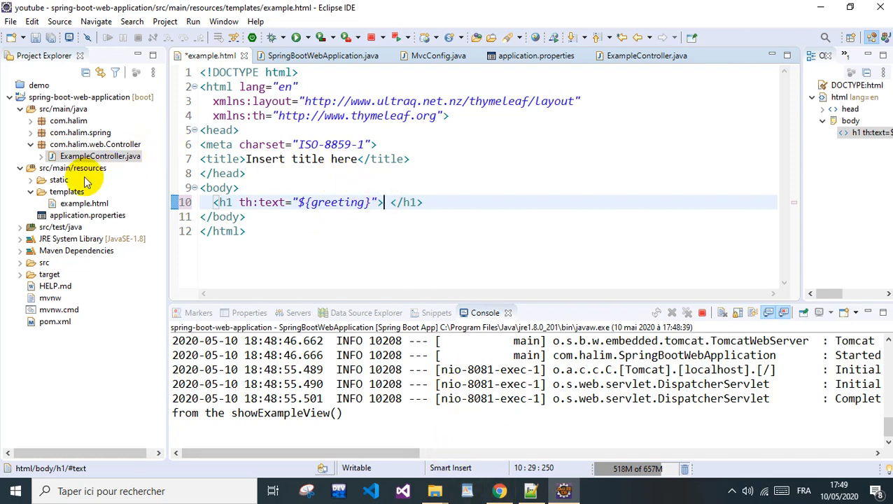
- Rename the variable to greeting = "welcome to our vew halim" and add it as the "greeting" attribute
left_click(647, 56)
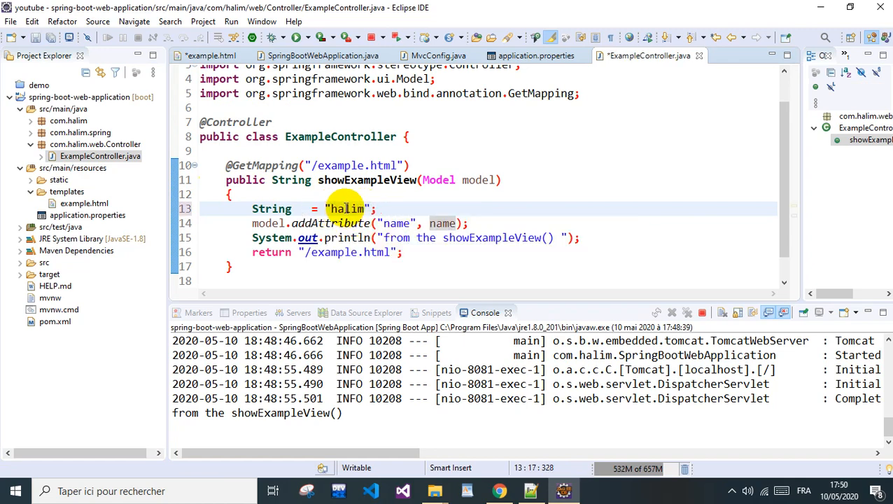
type("greeting")
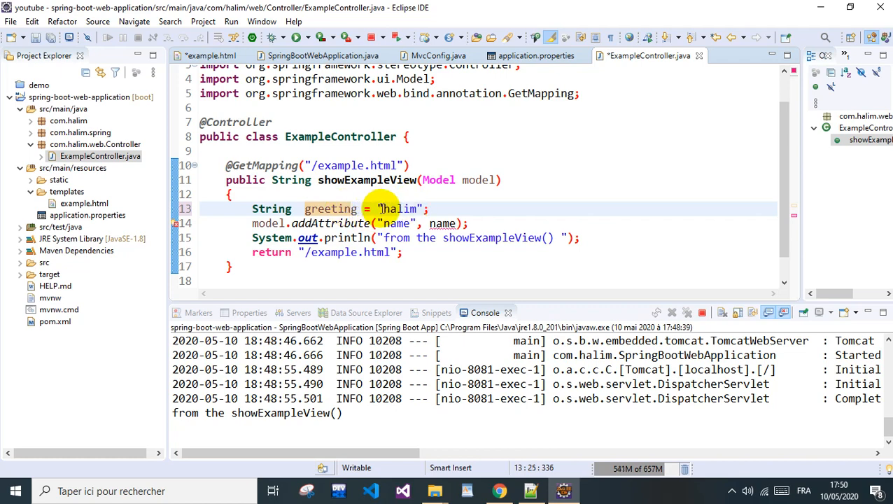
type("welcome to our")
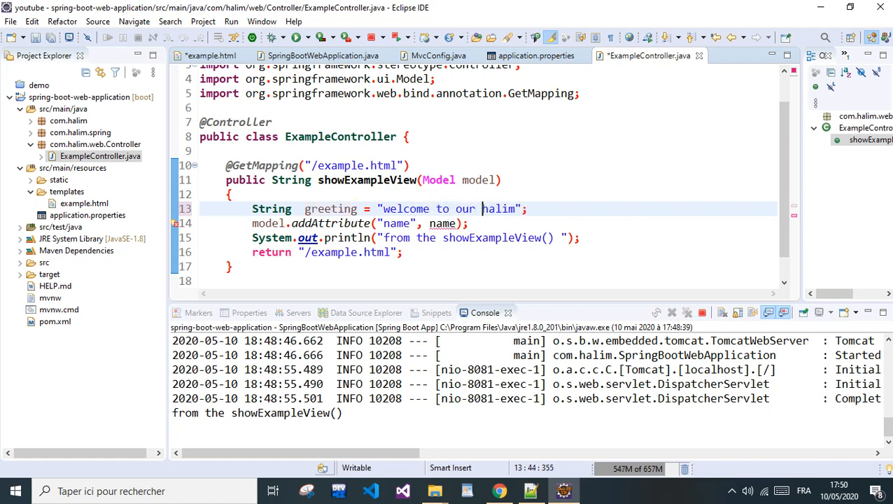
type("p")
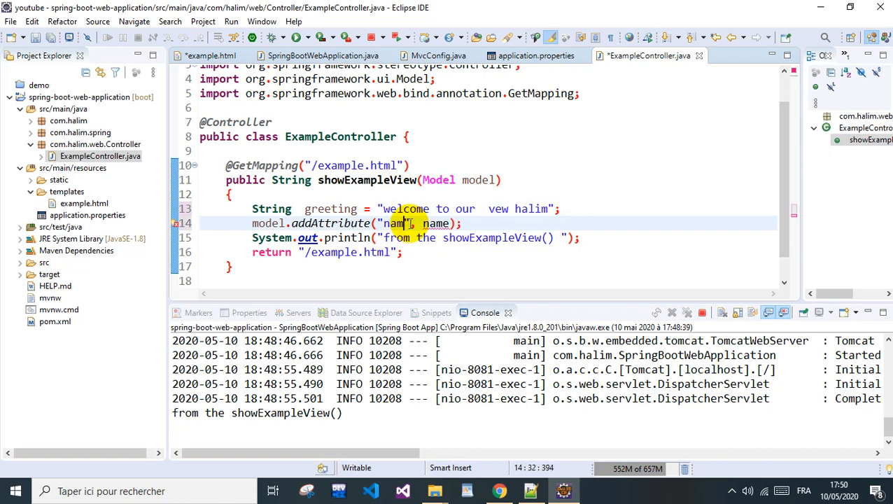
type("greetin")
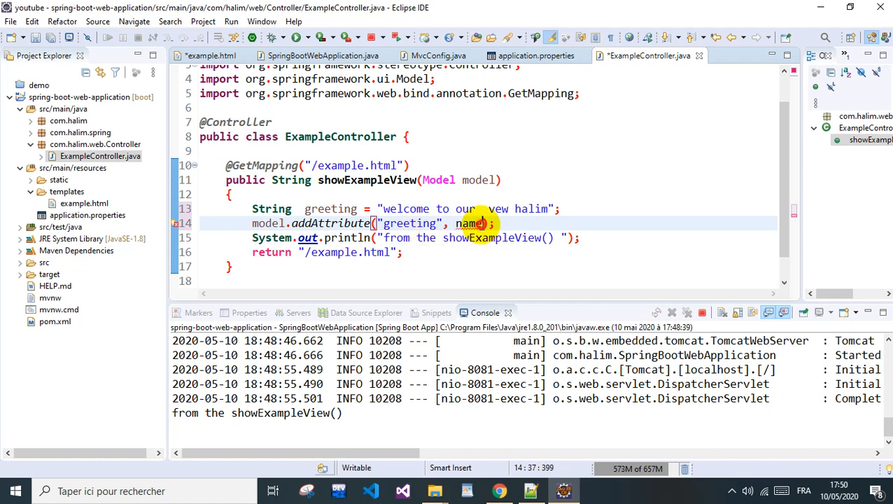
type("greeting")
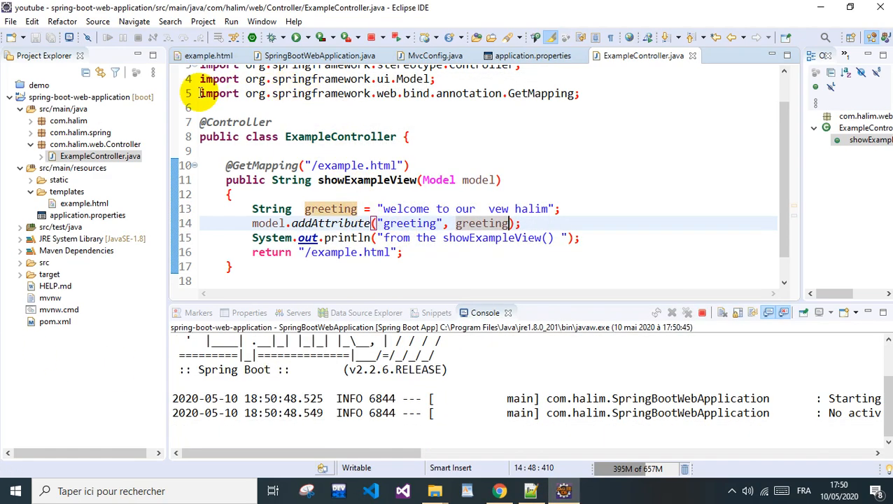
- Check the template and controller, then reload localhost:8081/example.html in Chrome
left_click(207, 56)
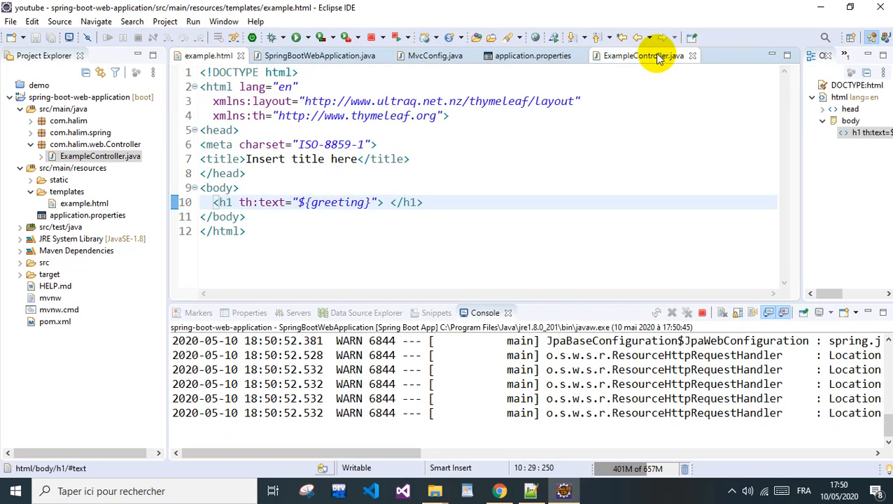
left_click(648, 56)
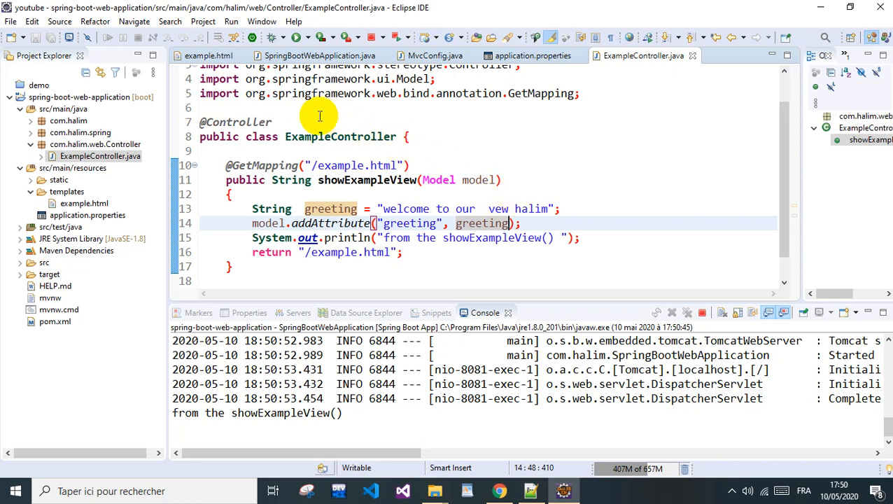
left_click(207, 56)
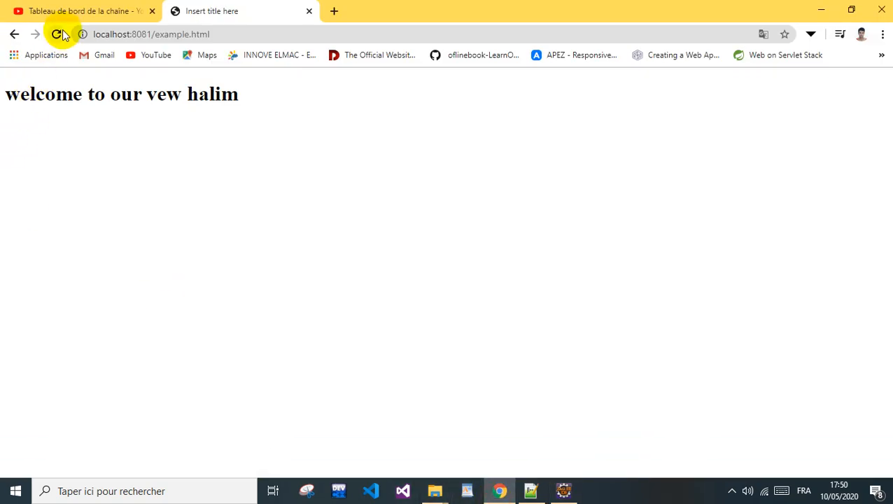
left_click(56, 35)
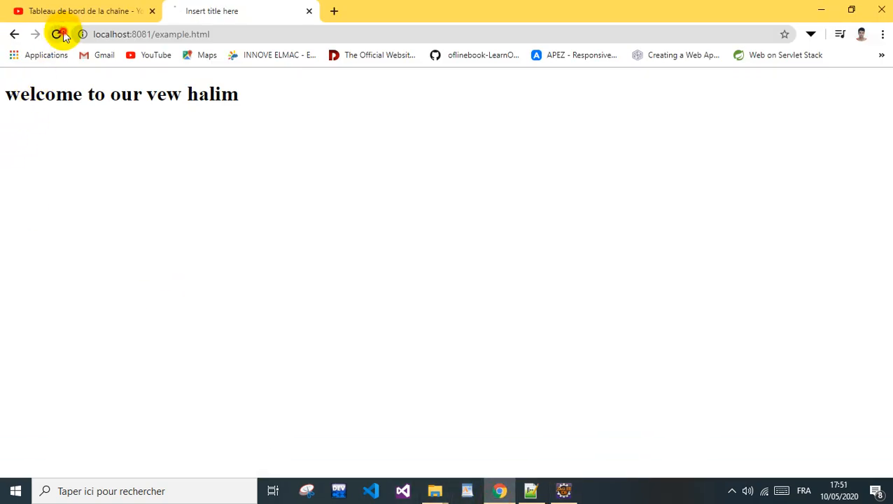
left_click(55, 35)
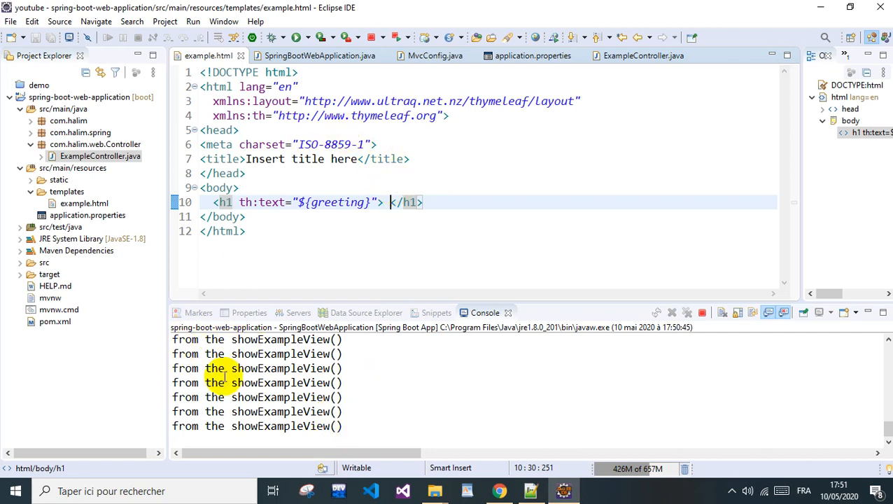
mouse_move(560, 68)
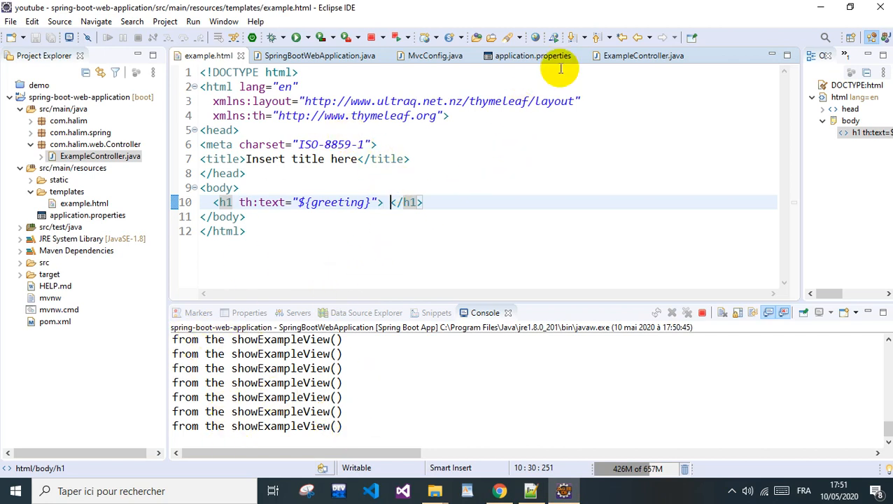
- Reload the page again to confirm the heading "welcome to our vew halim"
left_click(641, 56)
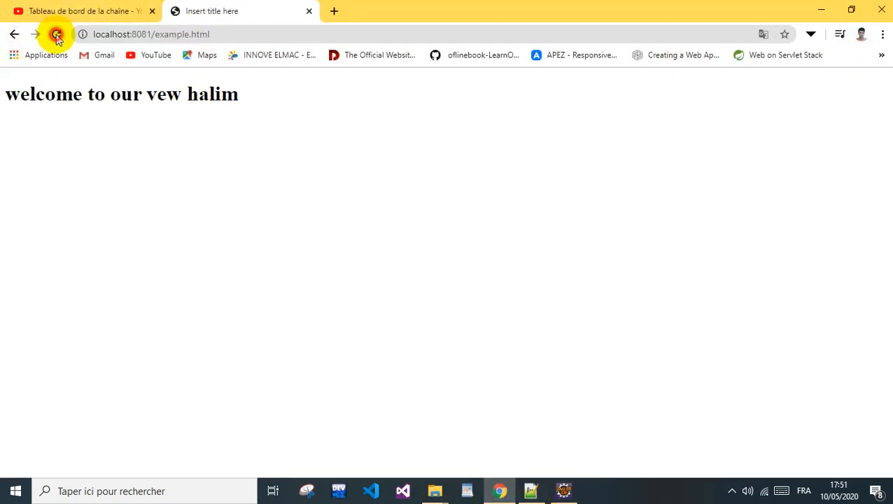
left_click(53, 35)
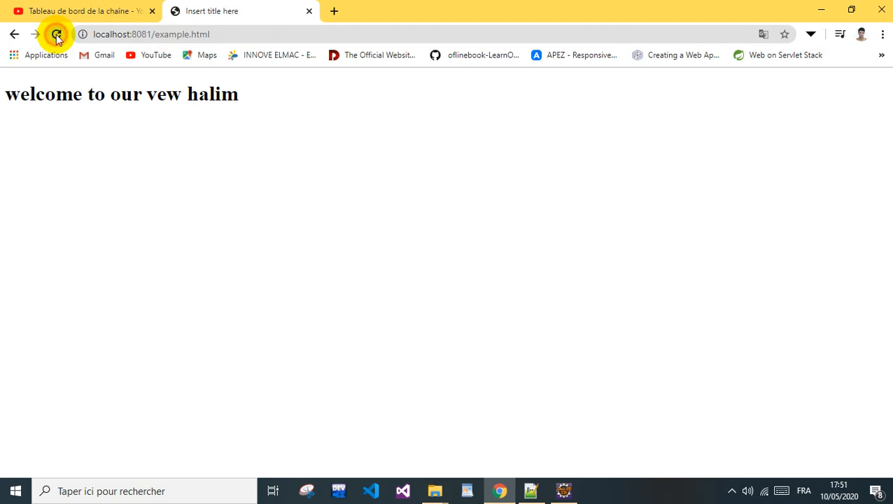